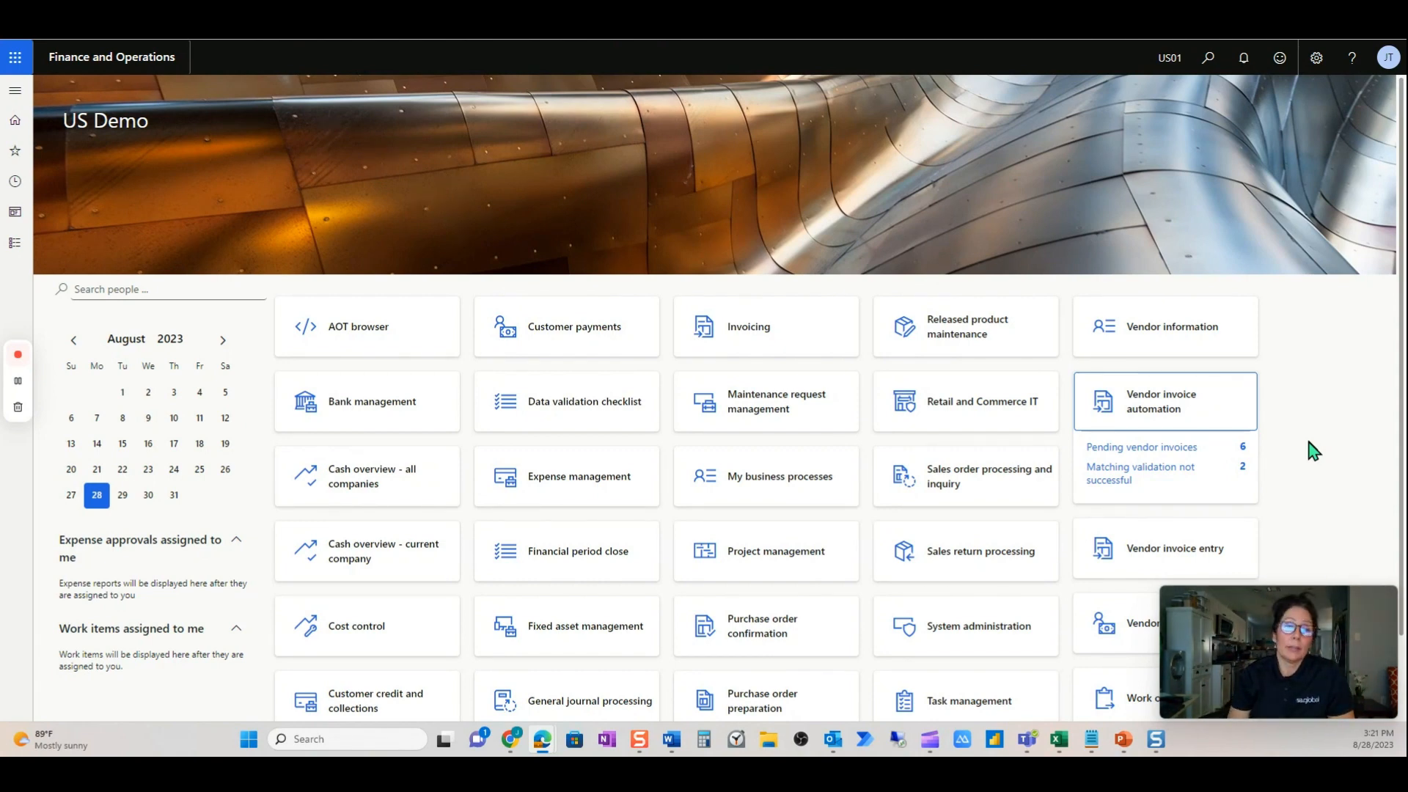
mouse_move(806, 358)
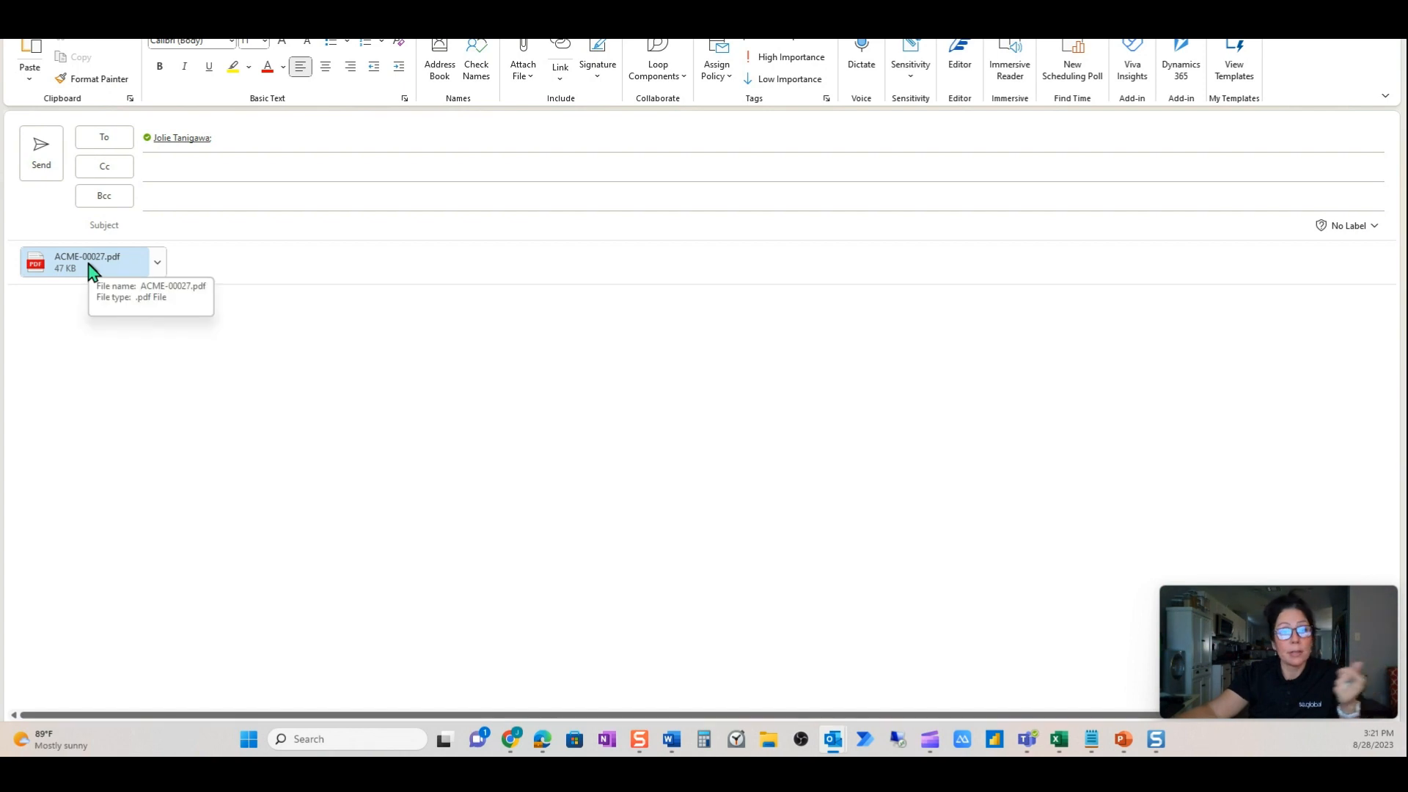
Step: Send the email carrying ACME-00027.pdf, confirming Send Anyway despite the missing subject
left_click(41, 151)
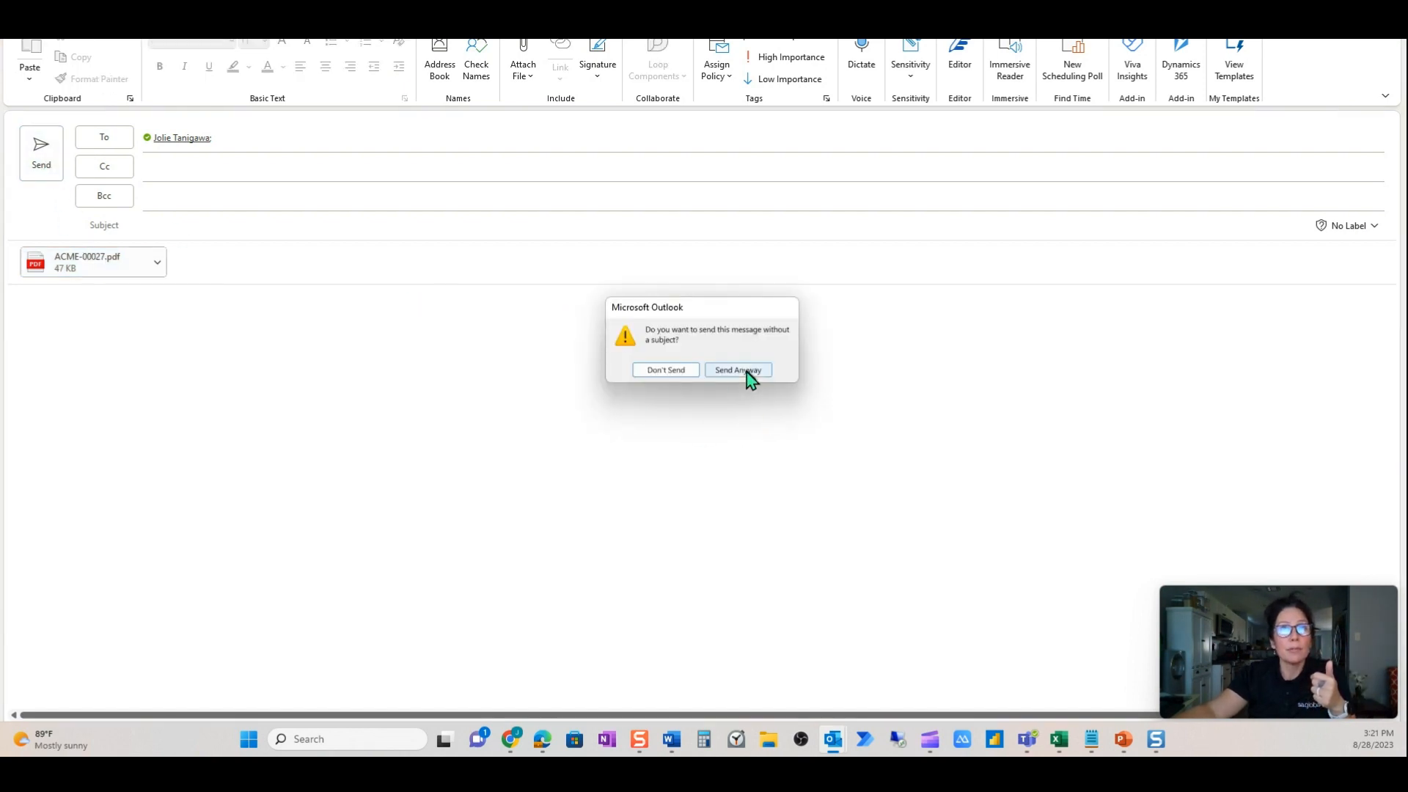
left_click(738, 369)
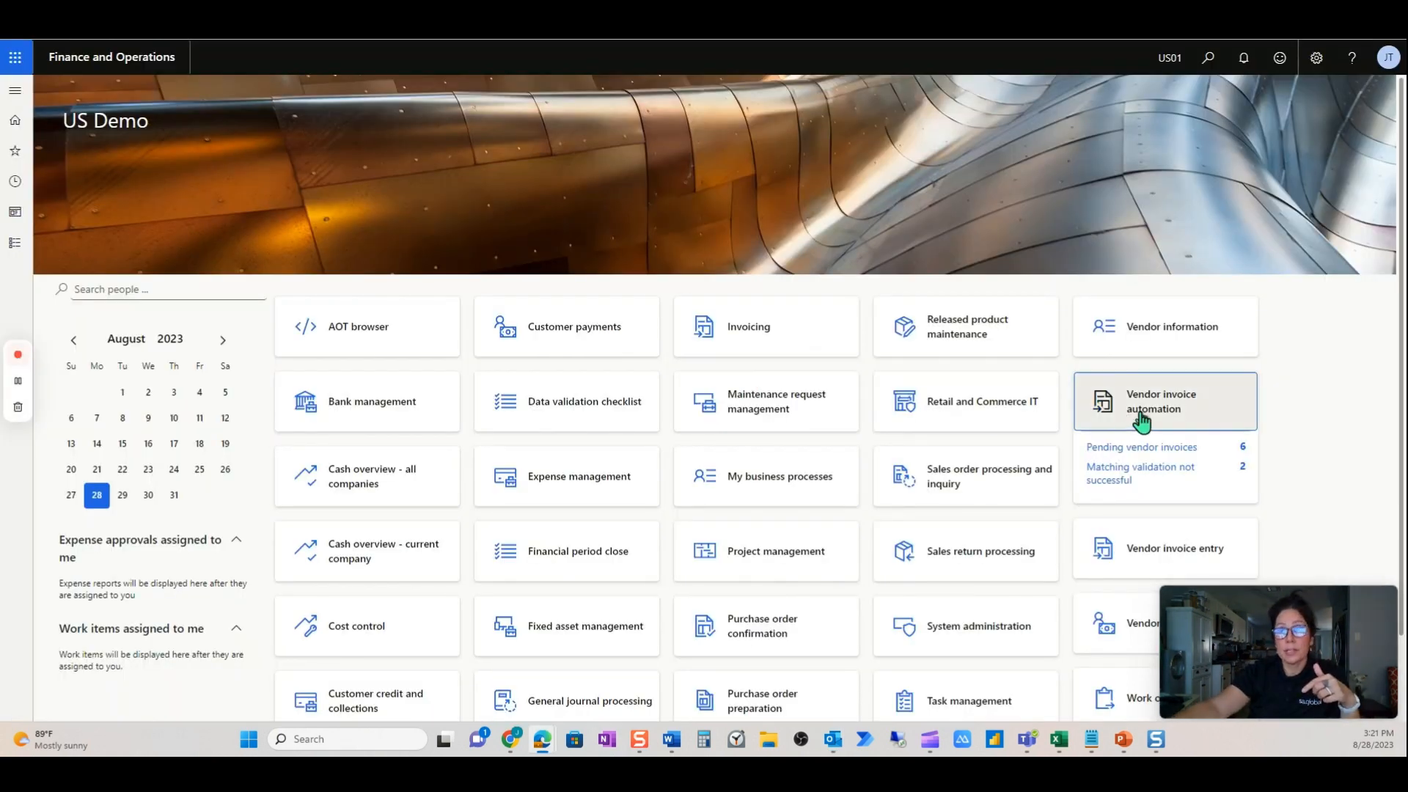
Step: Enter the Vendor invoice automation workspace and show Pending vendor invoices under Documents not invoiced
left_click(1163, 400)
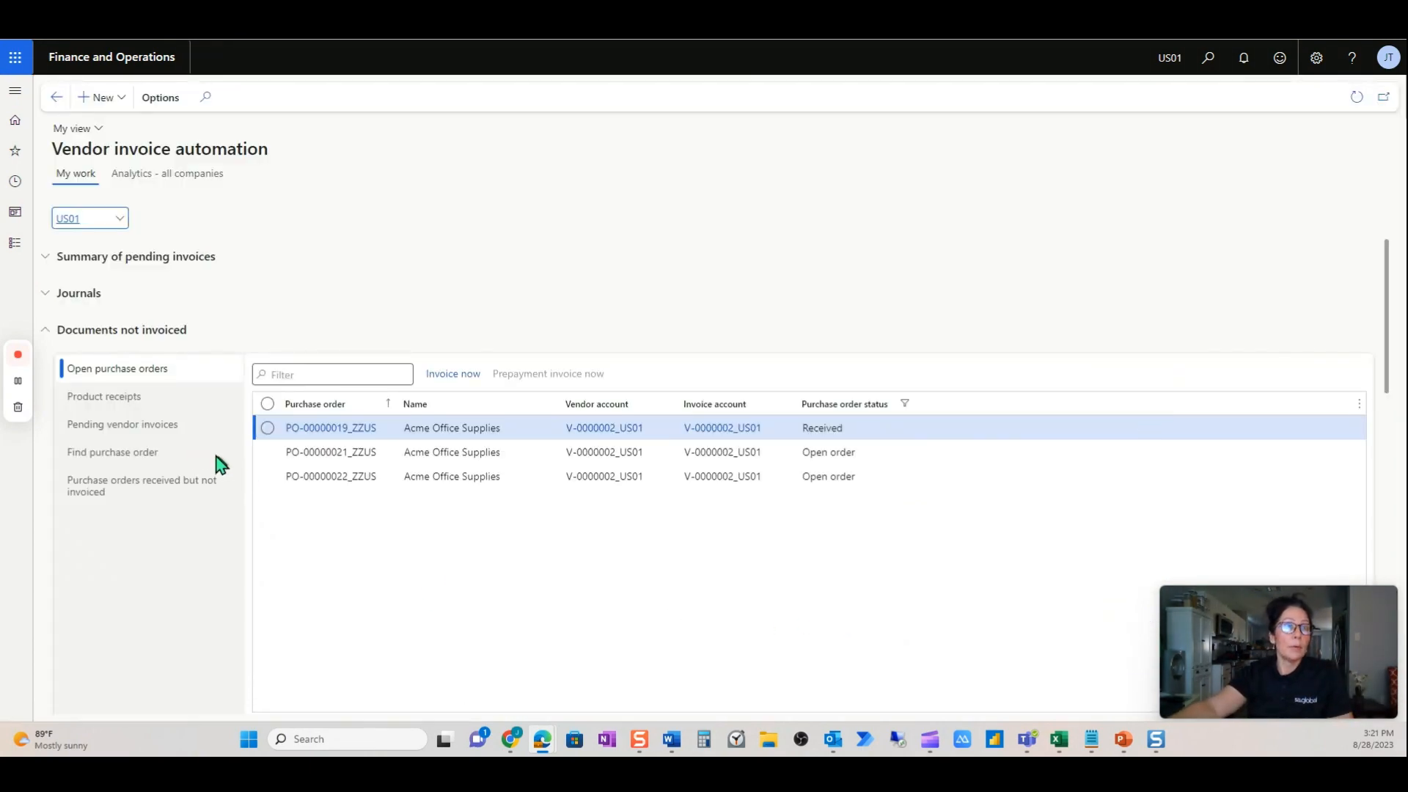
left_click(121, 424)
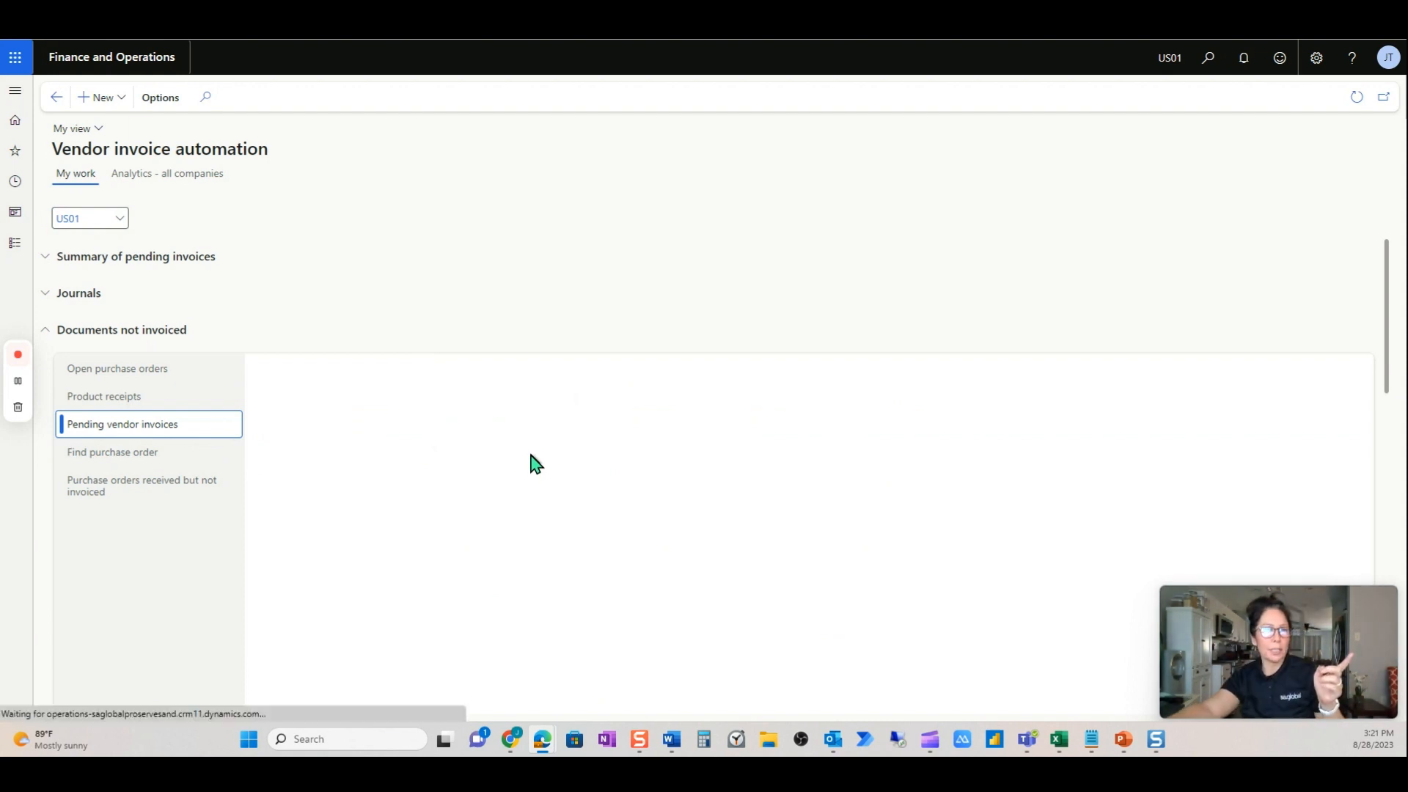
left_click(122, 424)
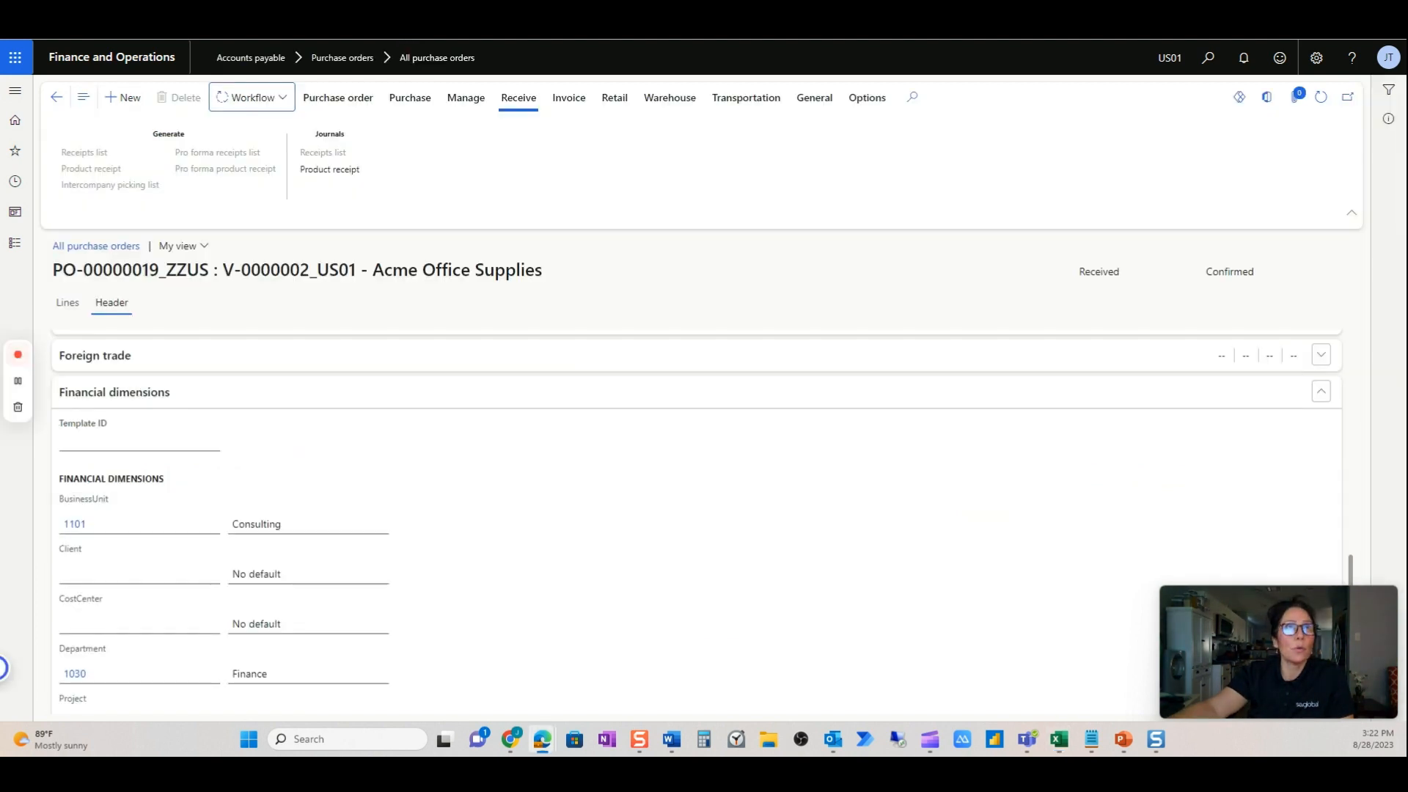
mouse_move(173, 149)
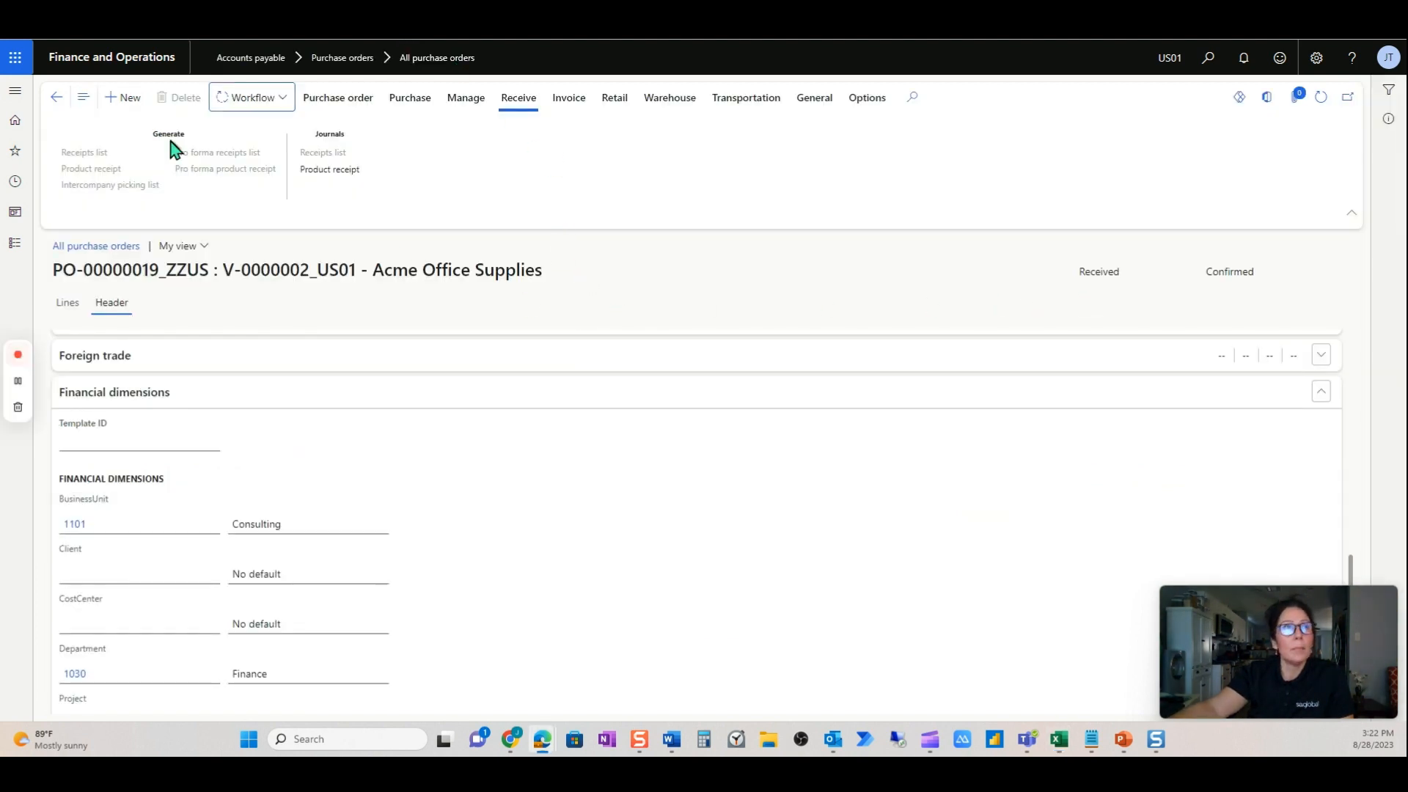
Step: Return to All purchase orders and start a 'contains' filter on the Purchase order column
left_click(57, 96)
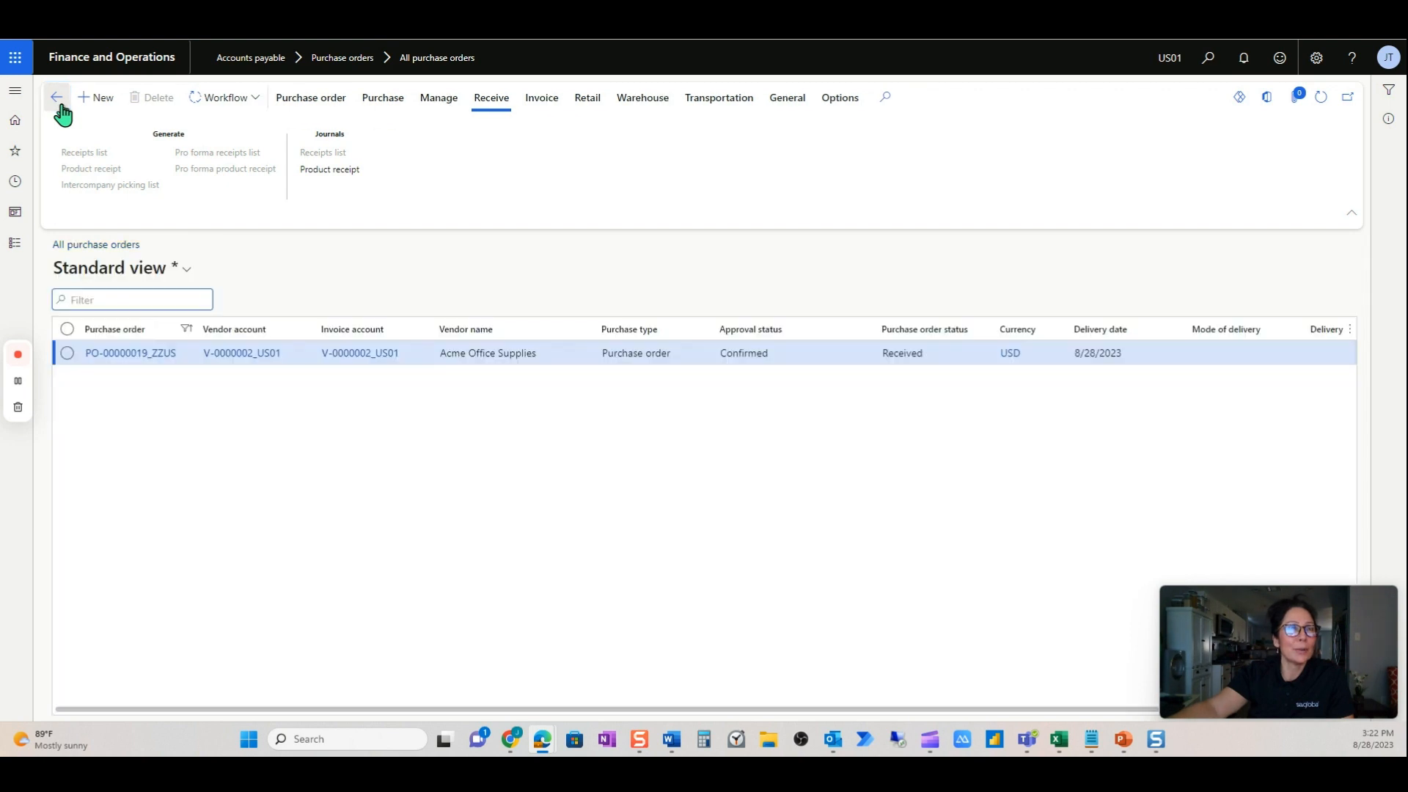
left_click(123, 329)
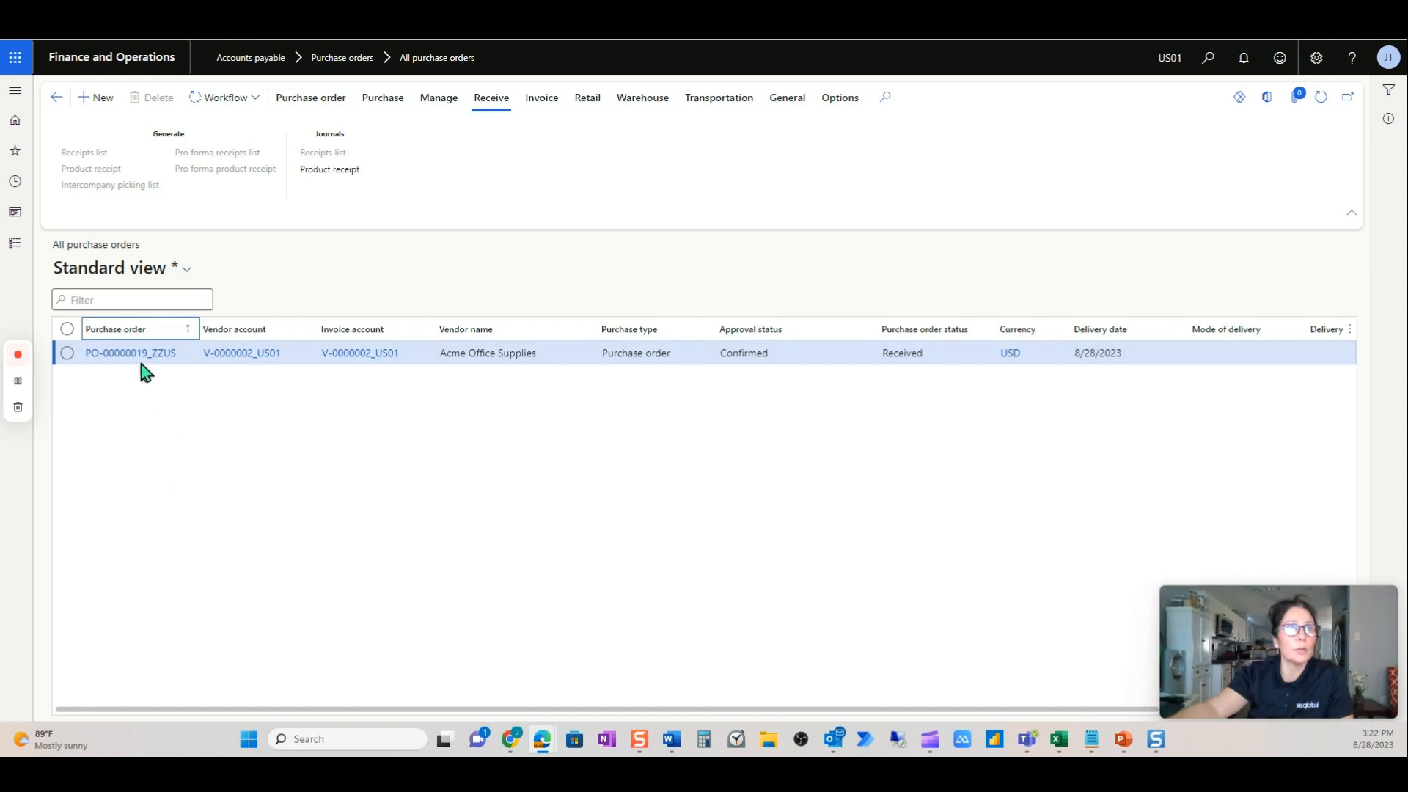
left_click(190, 329)
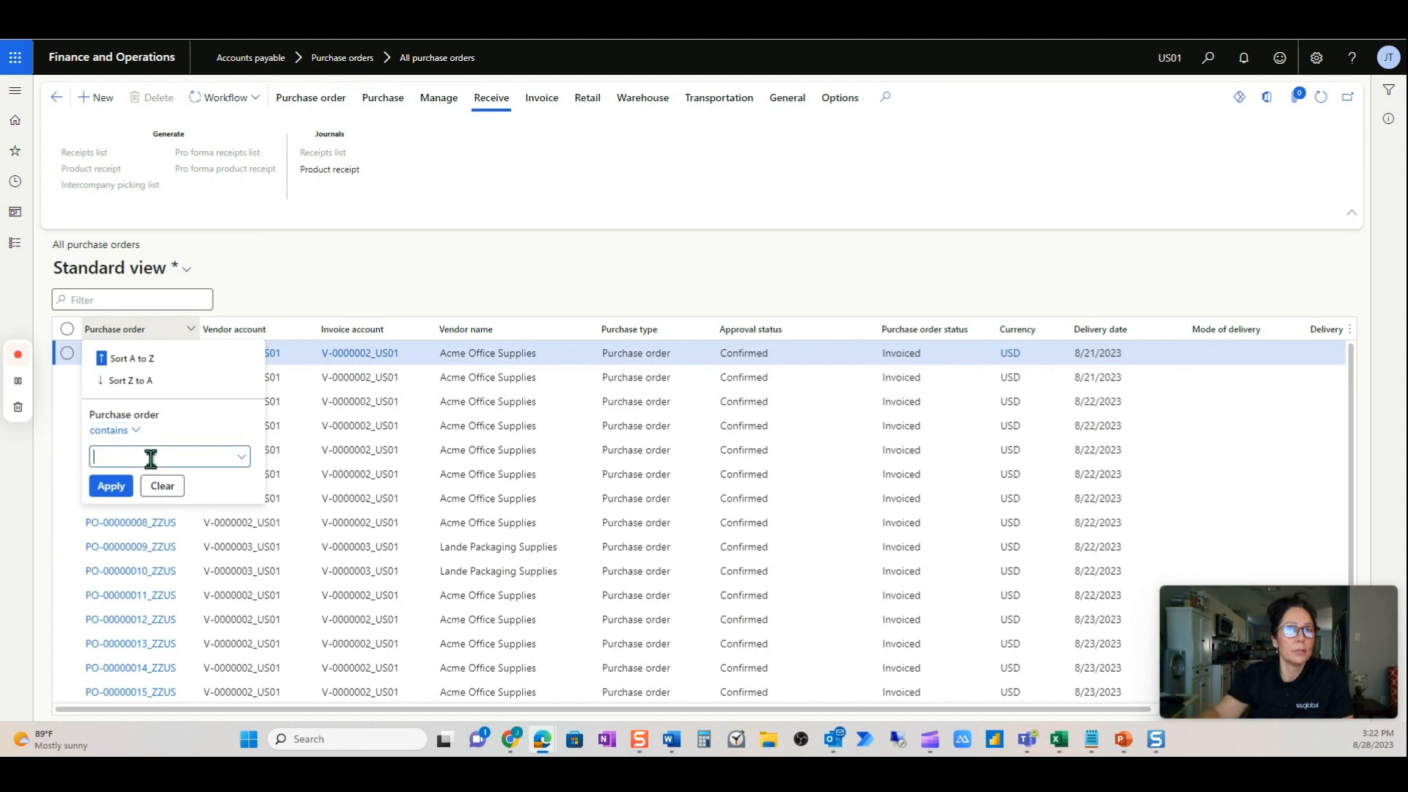
left_click(131, 358)
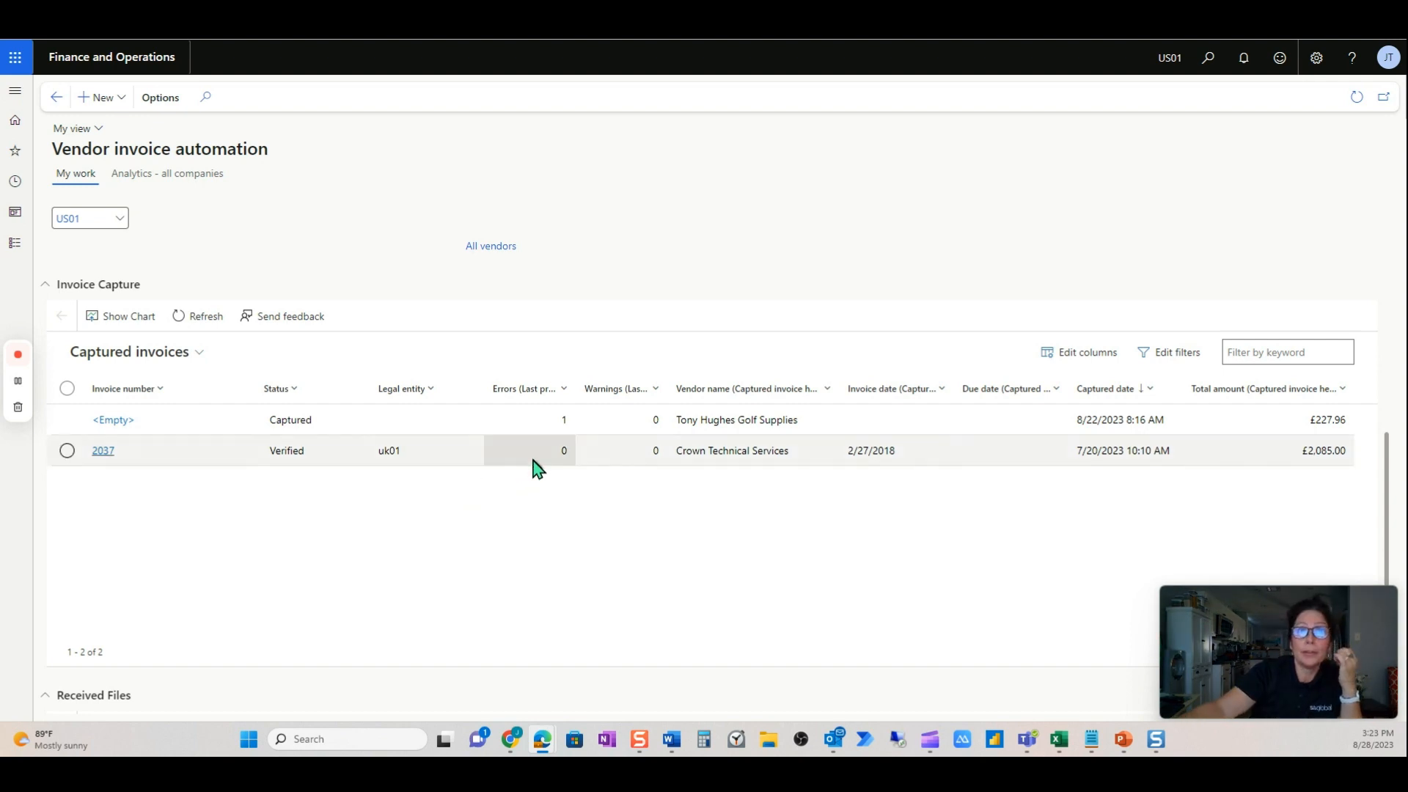
Step: Select the verified Crown Technical Services invoice 2037 in the Captured invoices grid
left_click(66, 450)
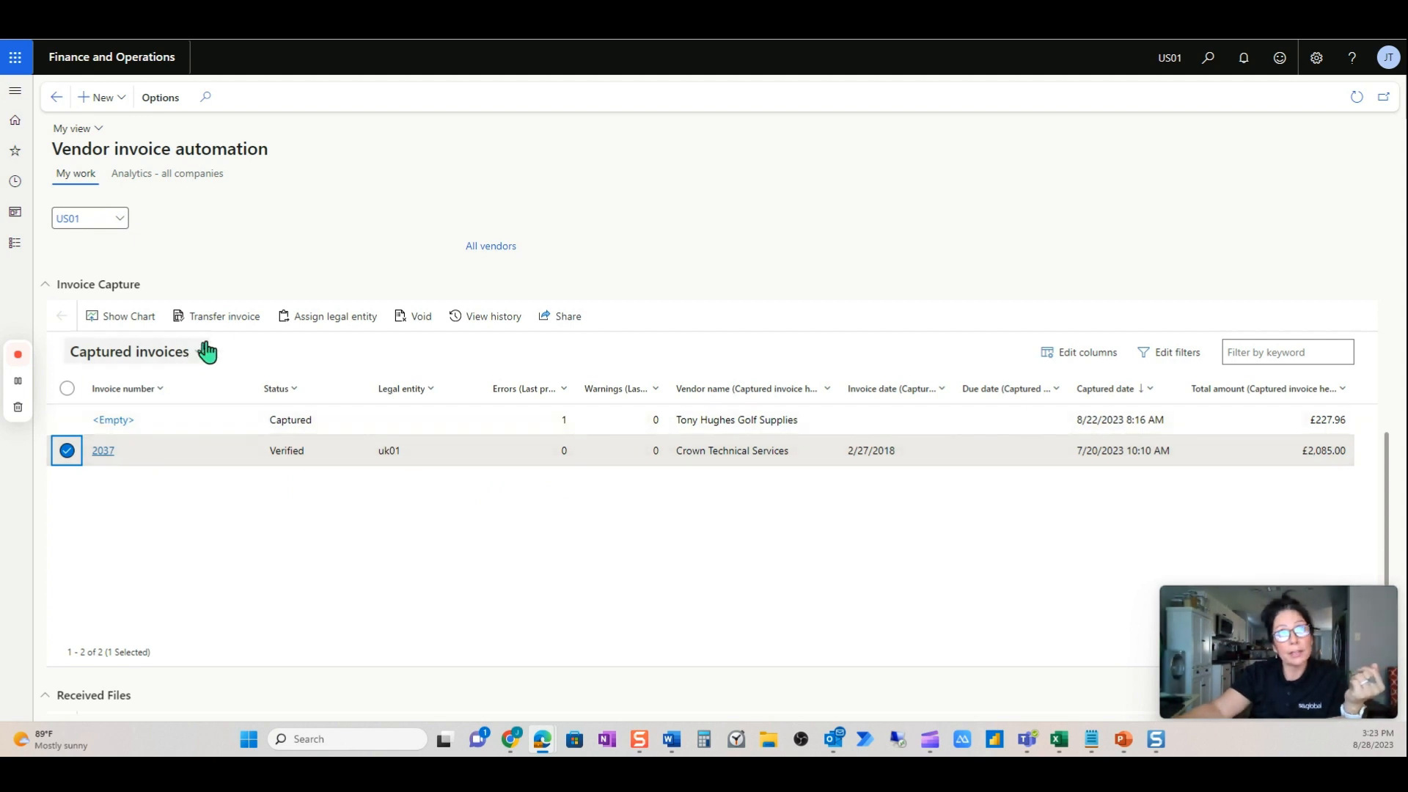
mouse_move(223, 315)
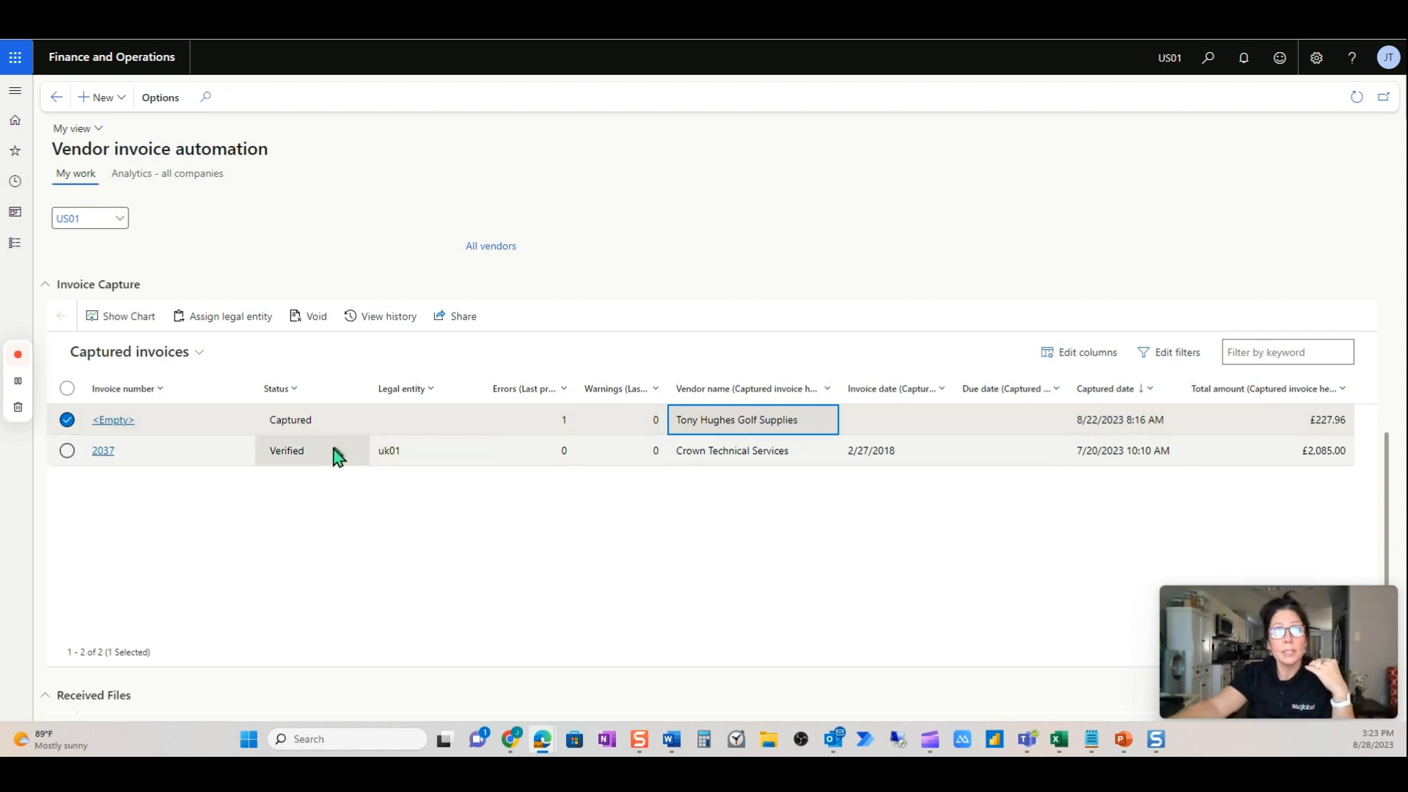
mouse_move(629, 471)
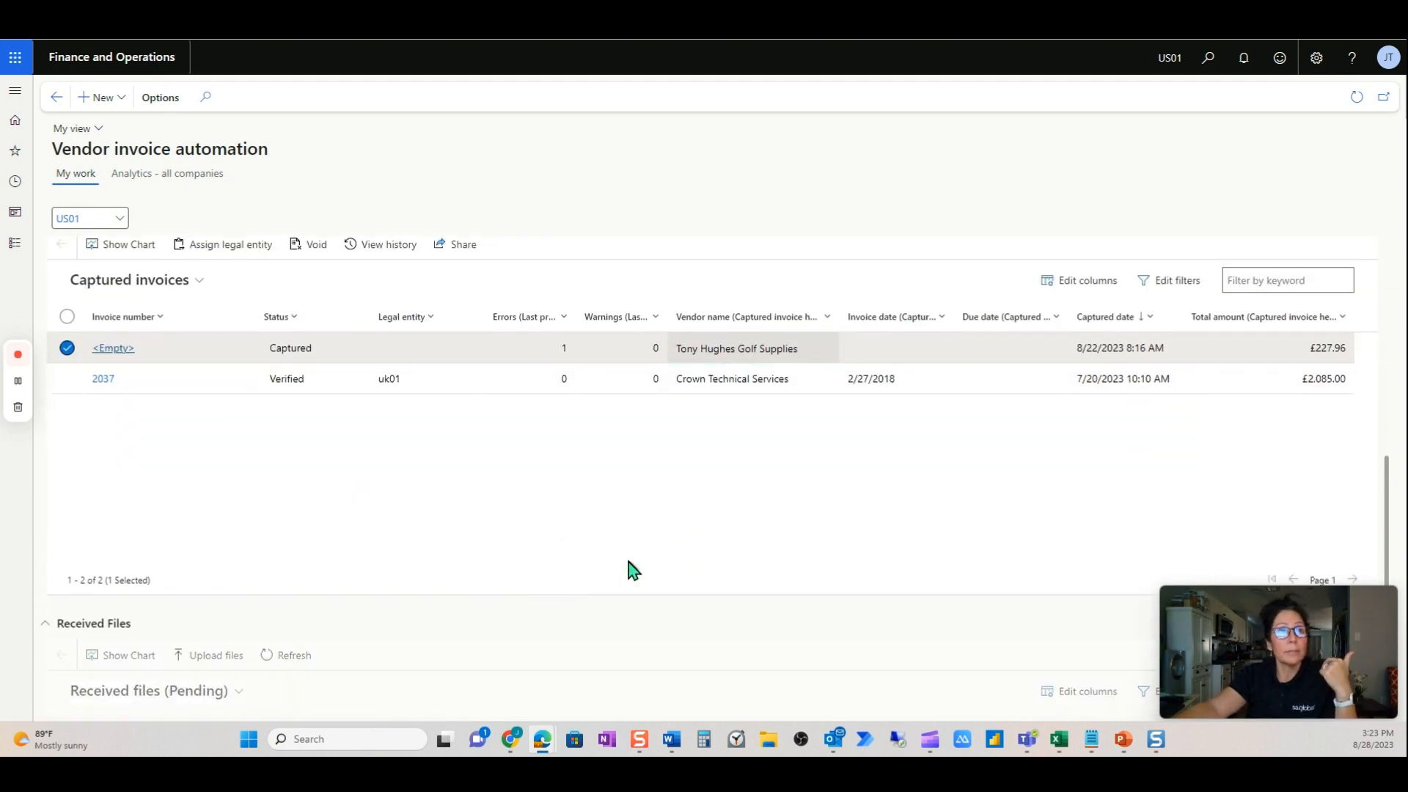
Step: Scroll the workspace down to the Pending vendor invoices under Documents not invoiced
scroll("down", 3)
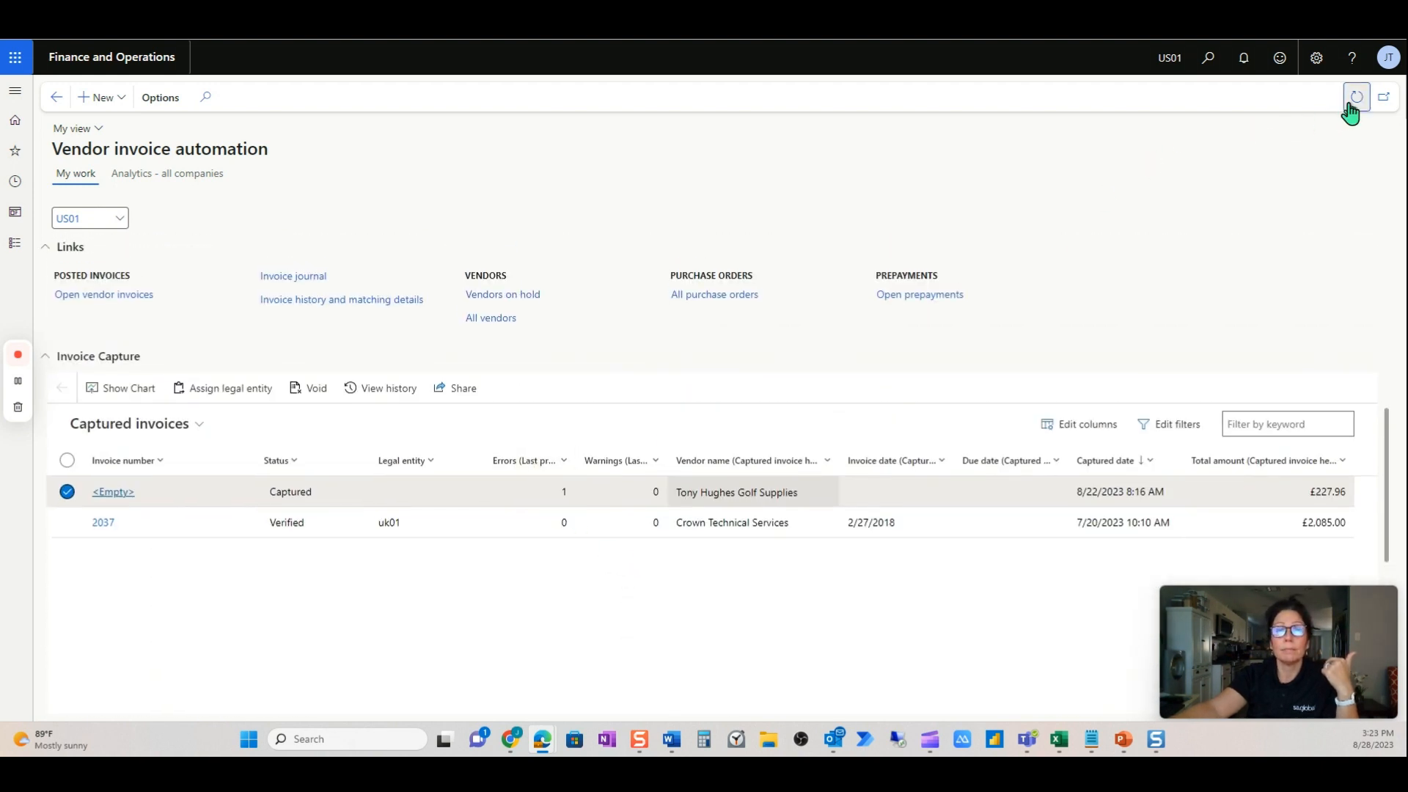
mouse_move(1355, 97)
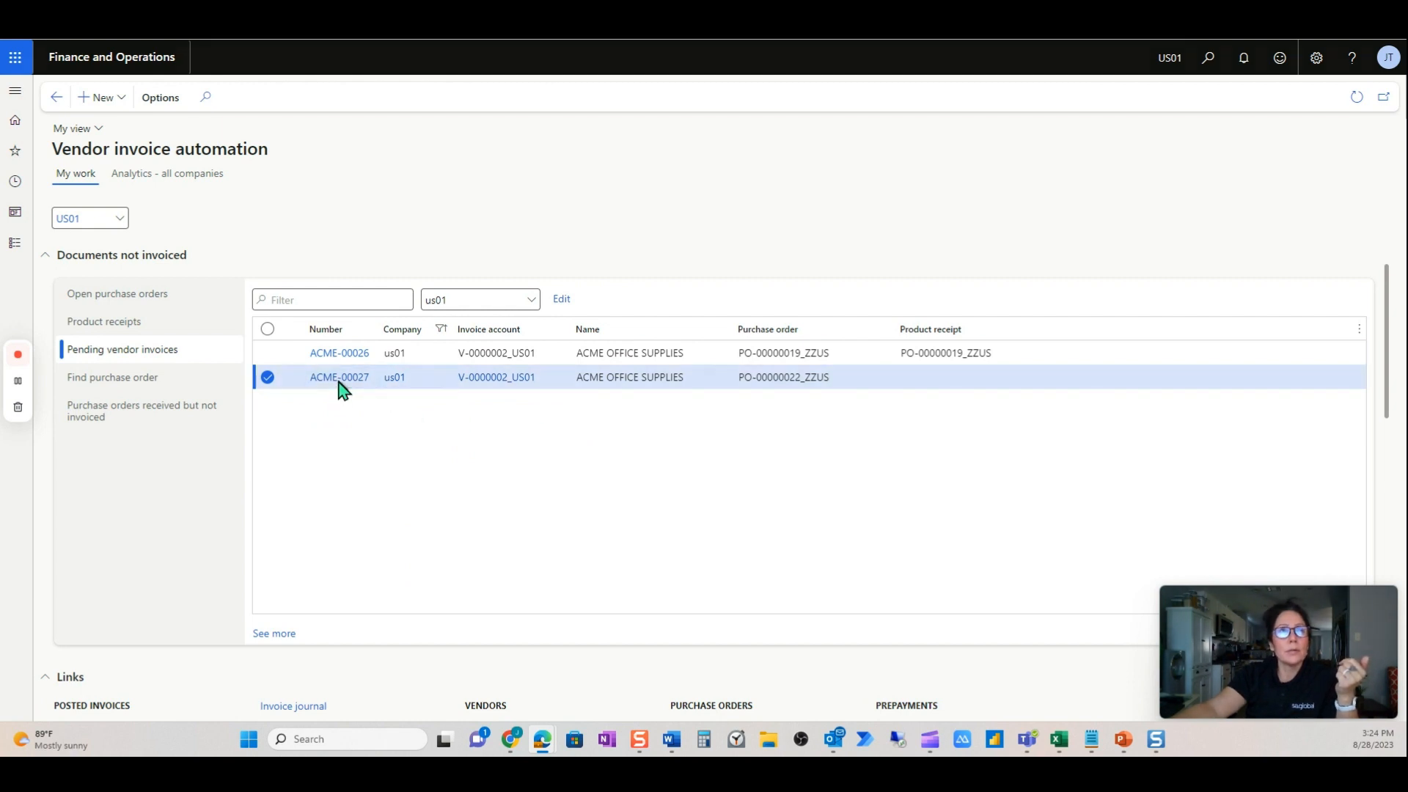
Step: Bring up pending vendor invoice ACME-00027, whose automated receipt match status is Waiting
left_click(339, 377)
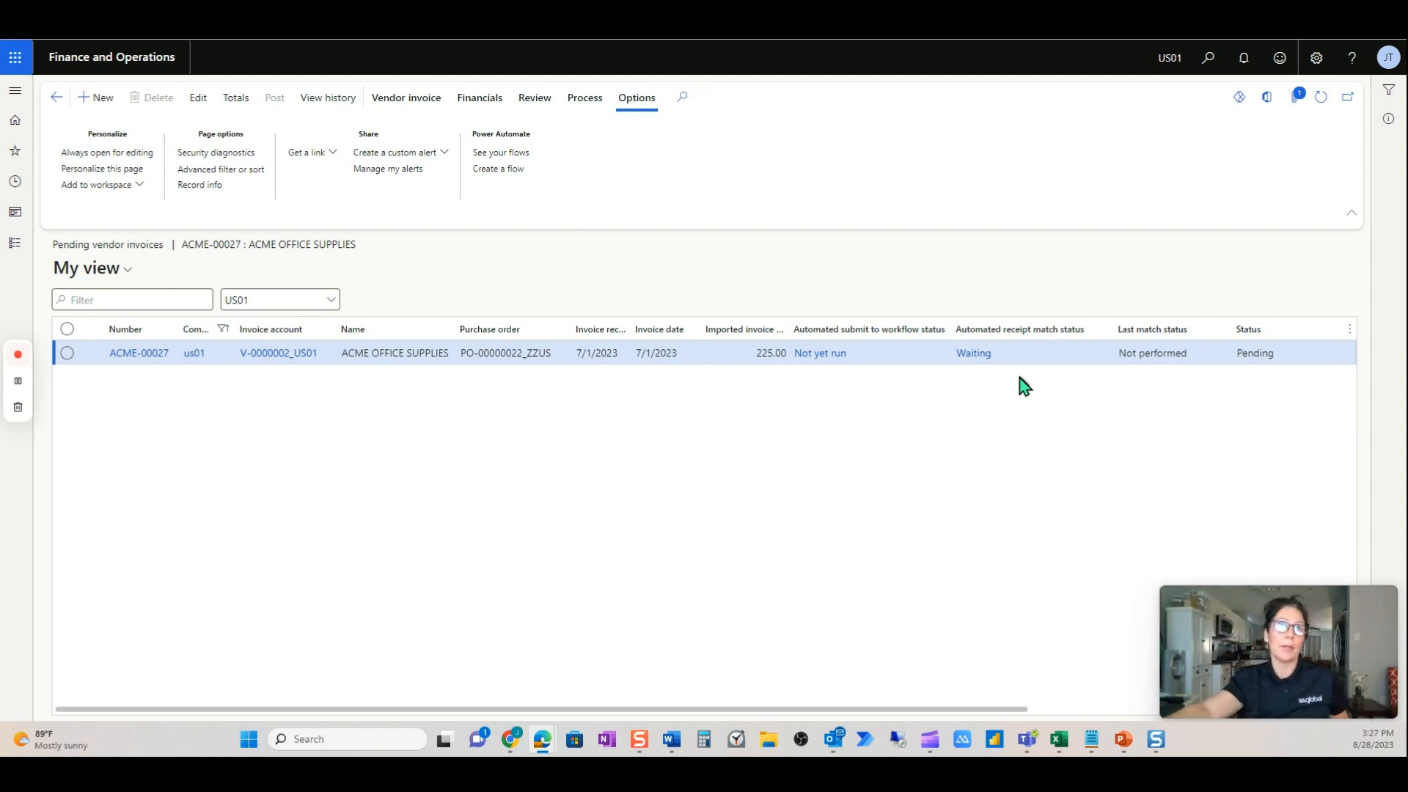
mouse_move(965, 346)
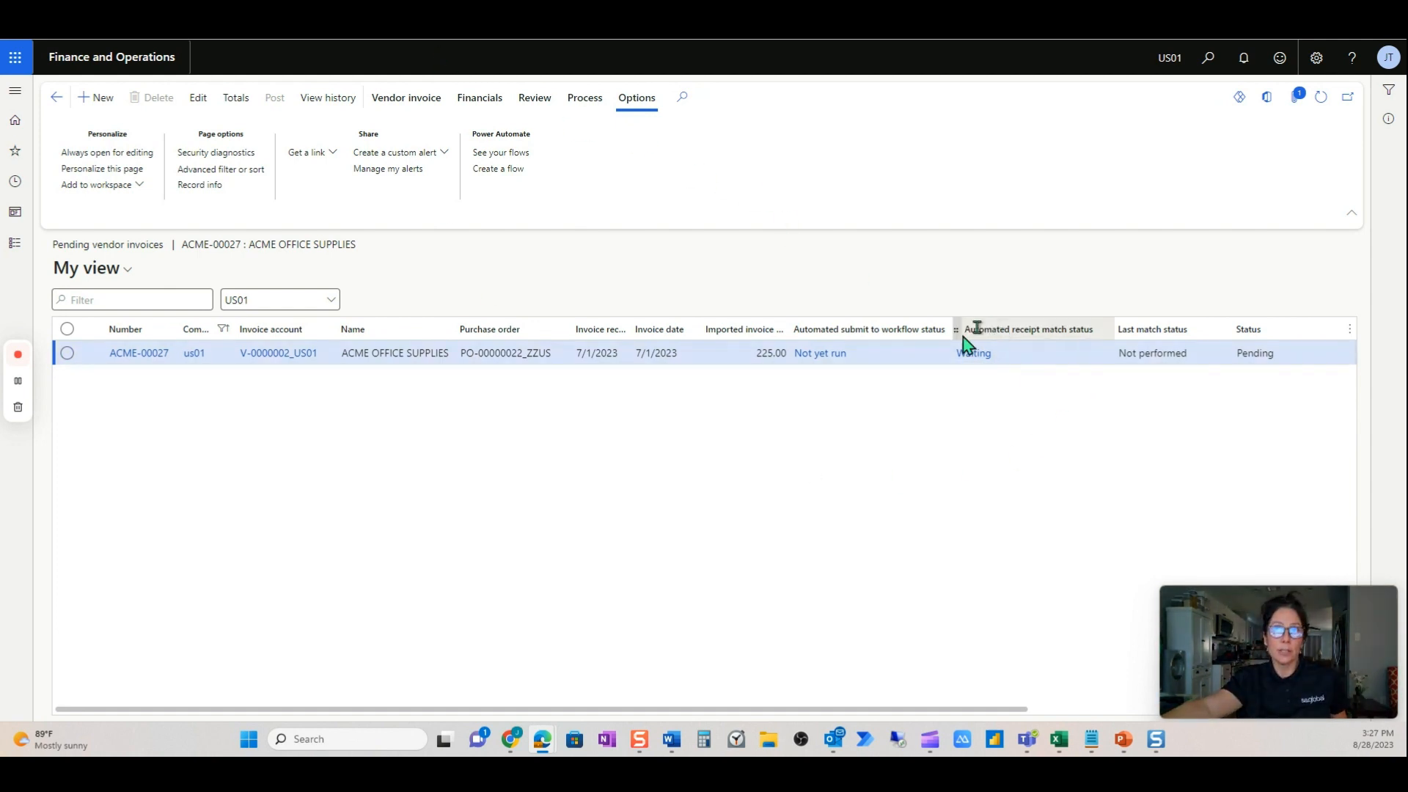
mouse_move(1001, 395)
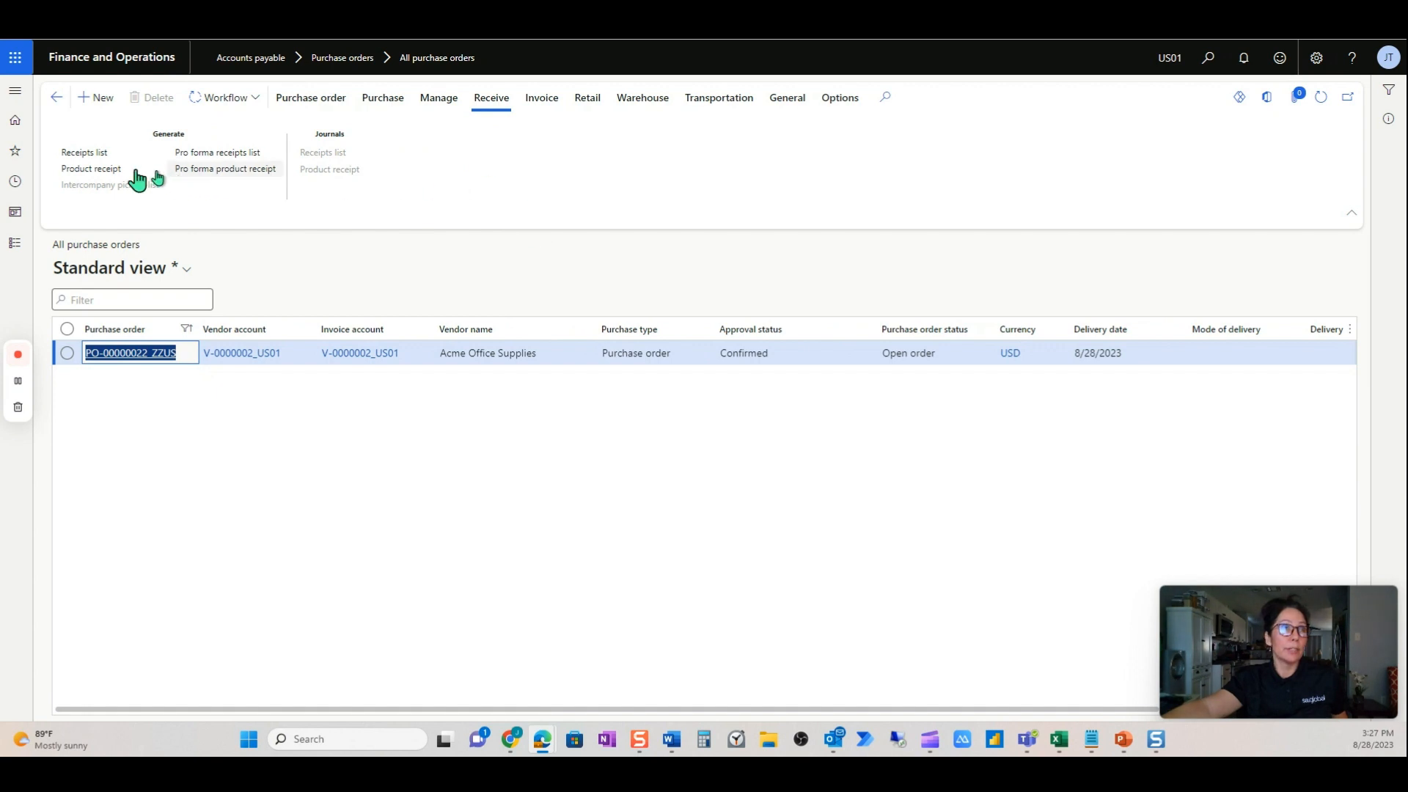
Step: Post the product receipt for PO-00000022 covering its three item lines
left_click(91, 167)
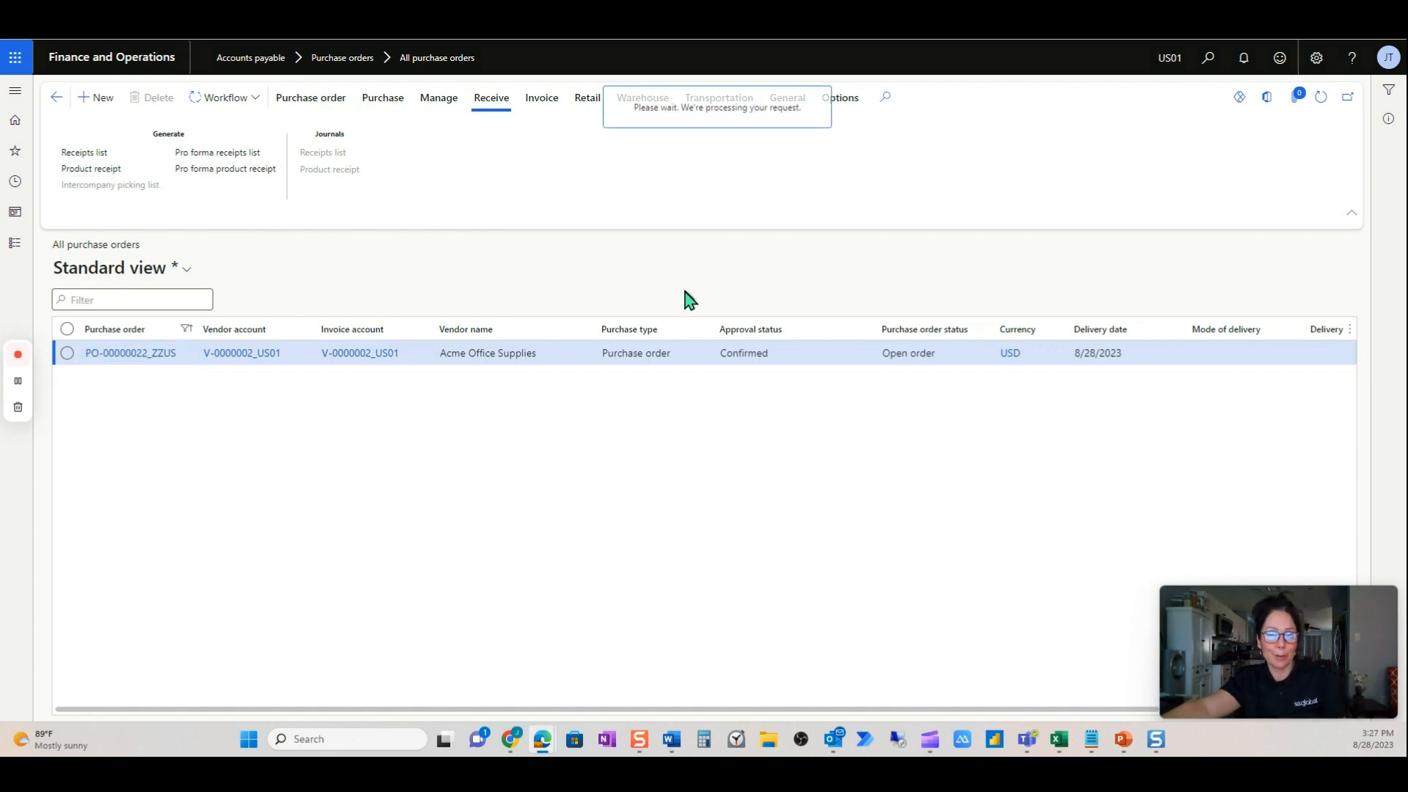
left_click(91, 167)
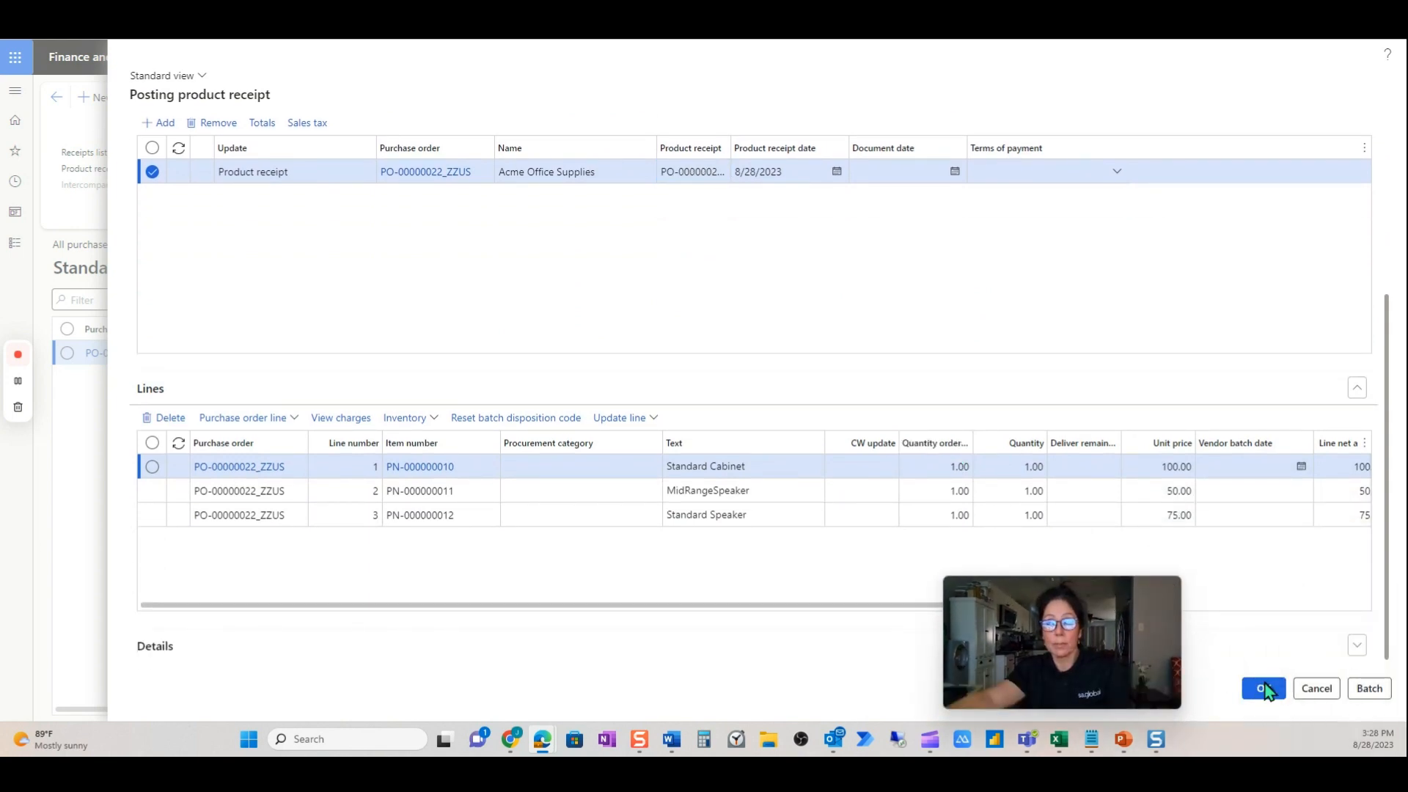
left_click(1262, 688)
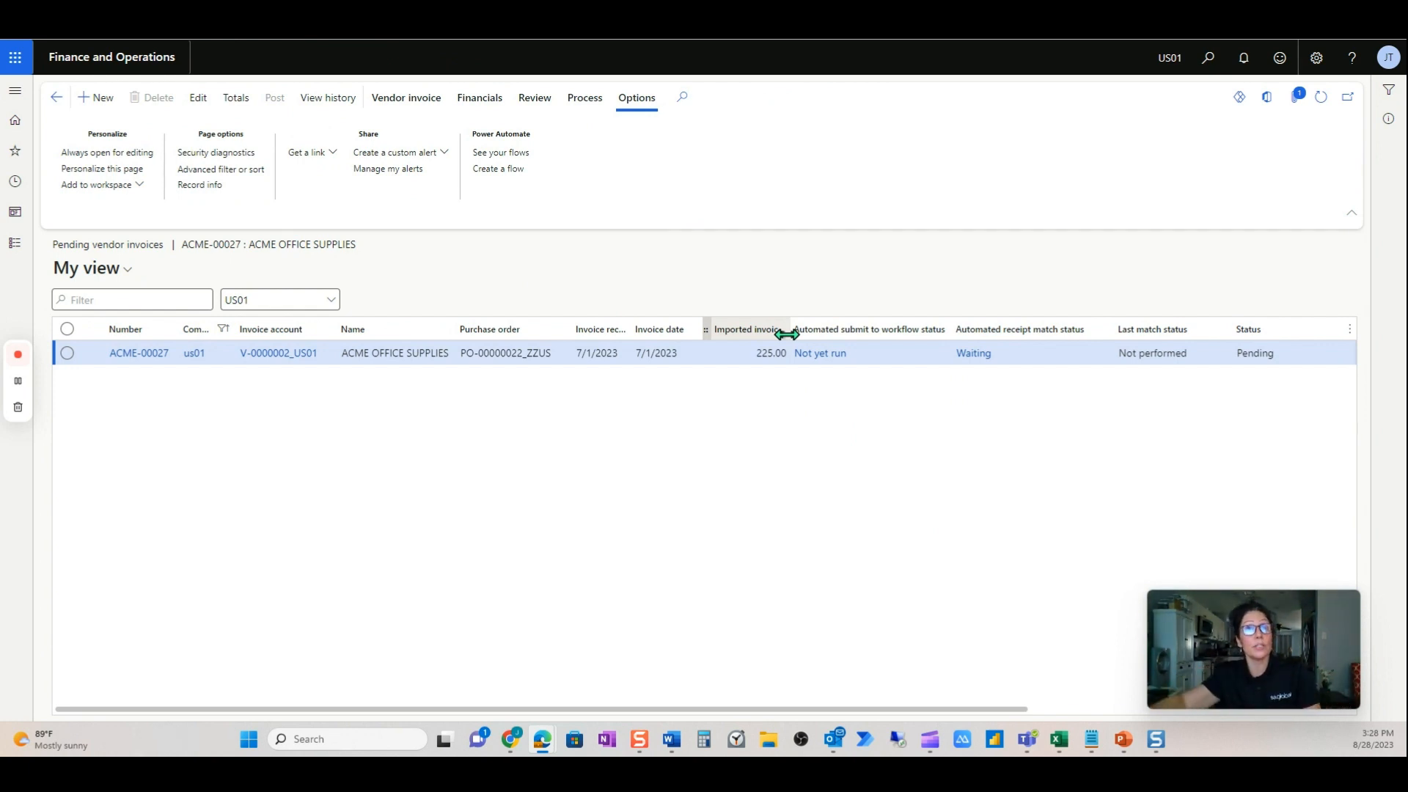
mouse_move(1087, 440)
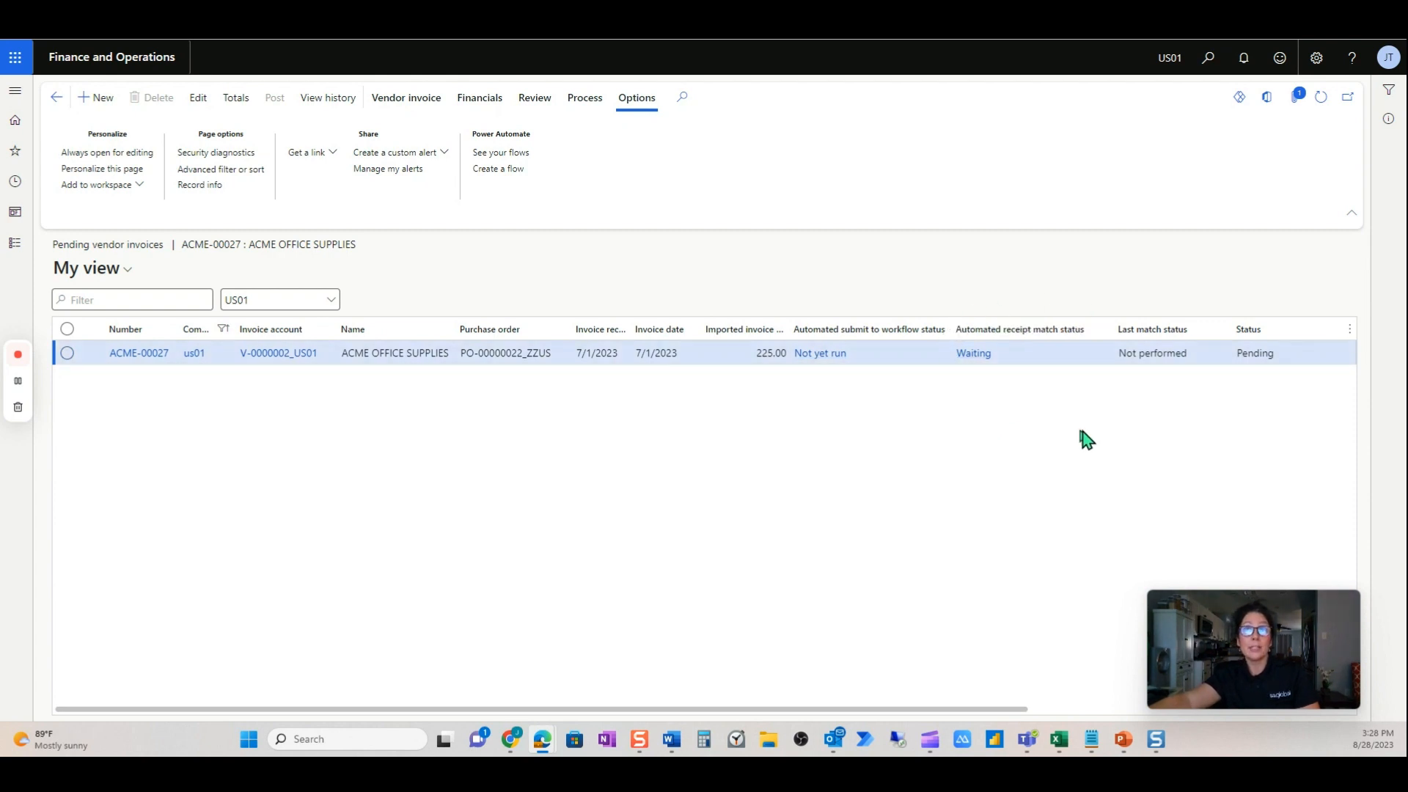
mouse_move(1126, 417)
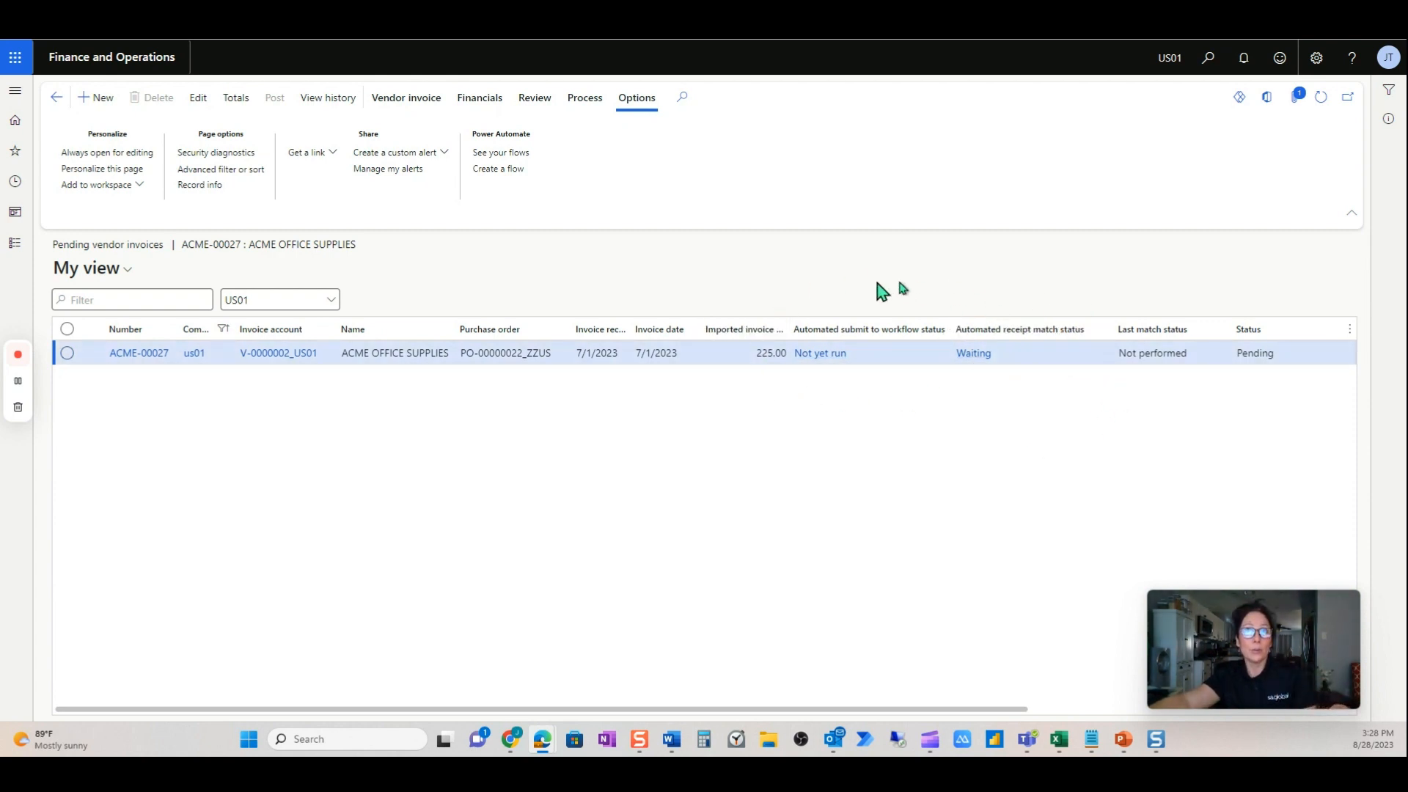
mouse_move(877, 543)
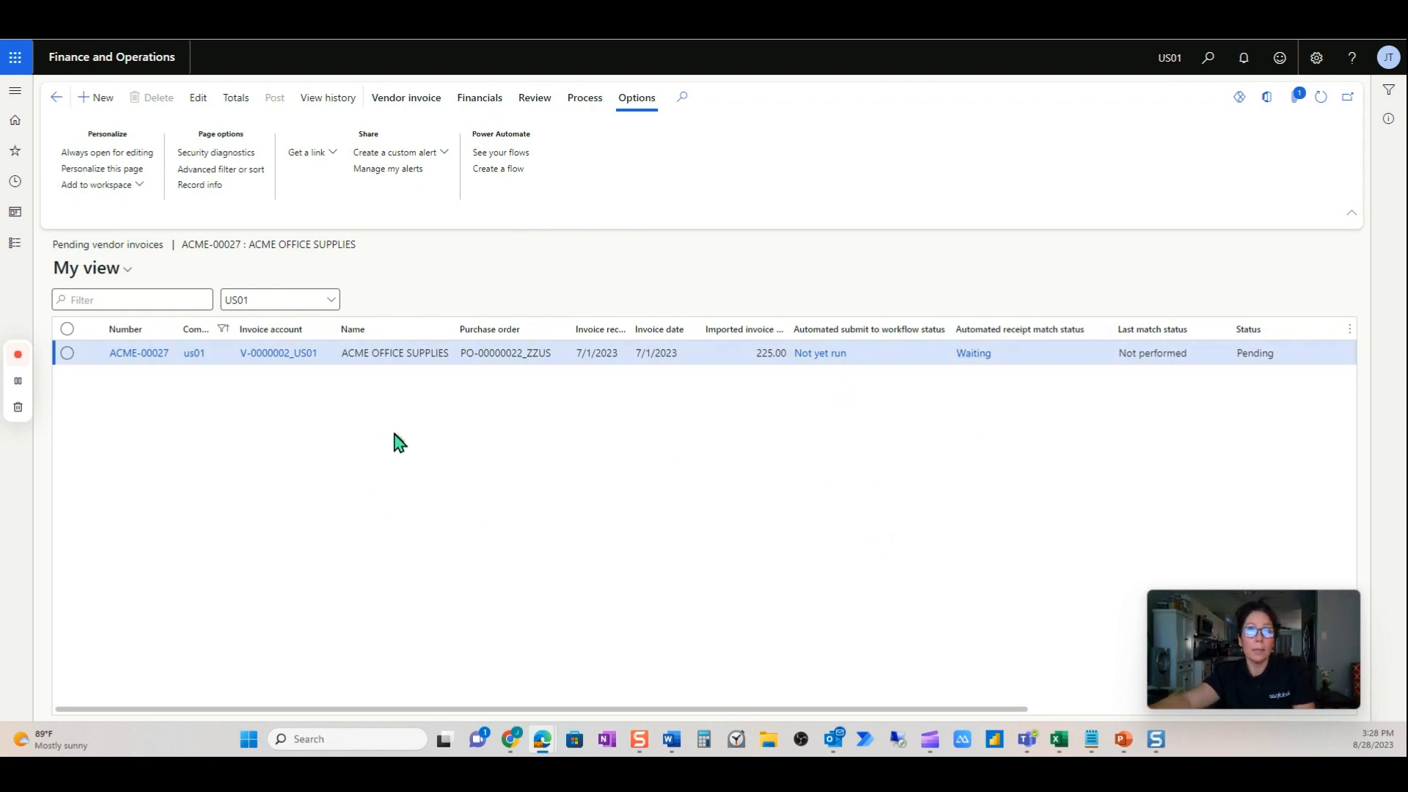
mouse_move(972, 353)
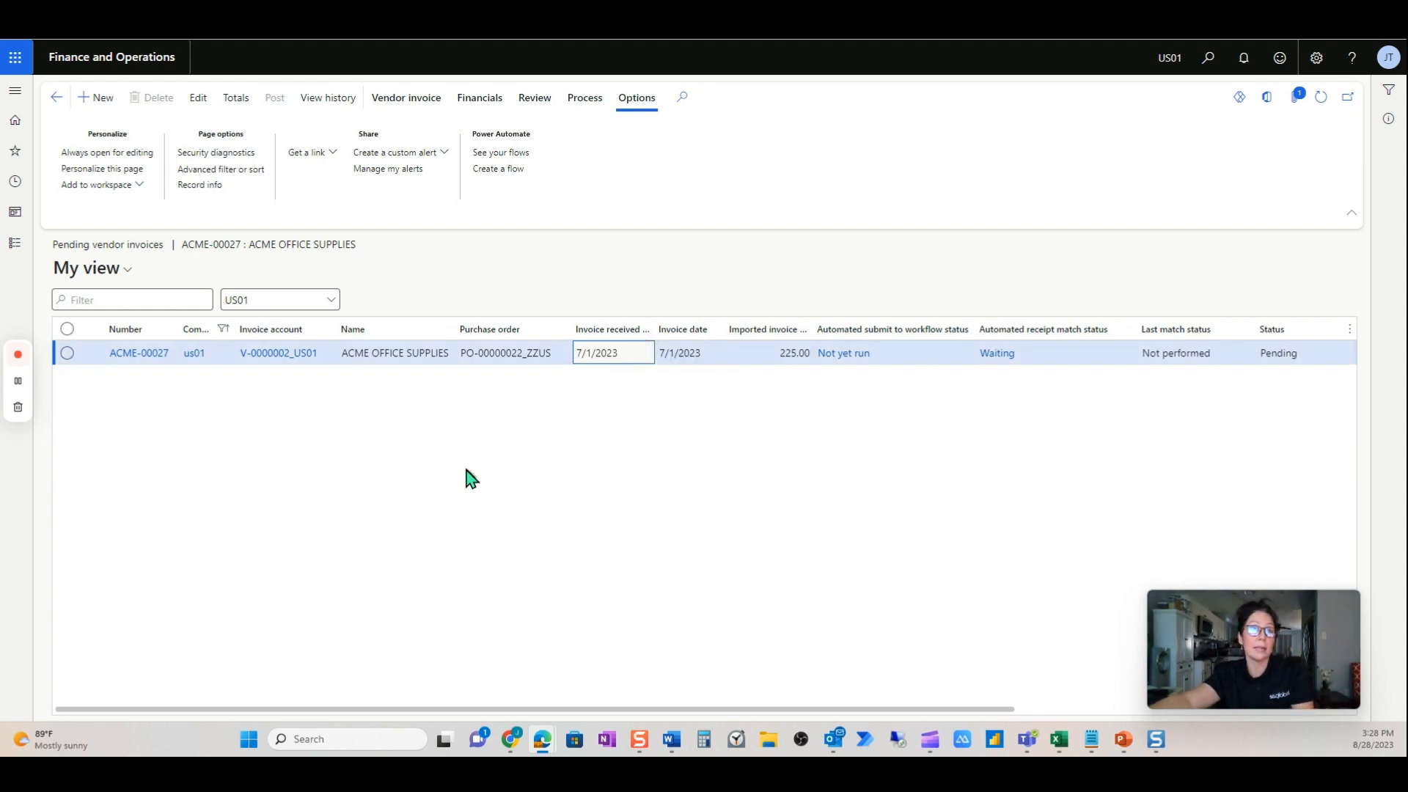
mouse_move(1037, 371)
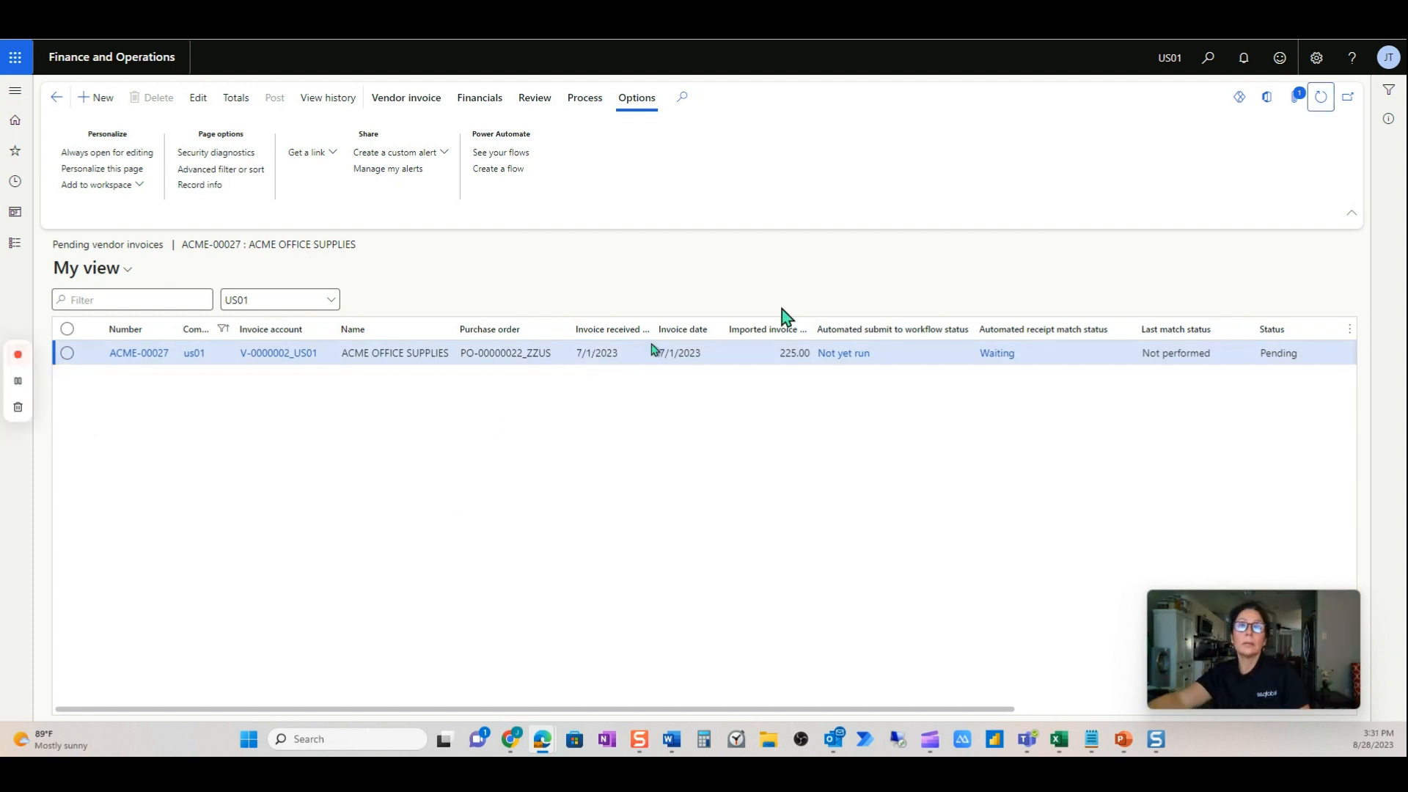
mouse_move(1060, 380)
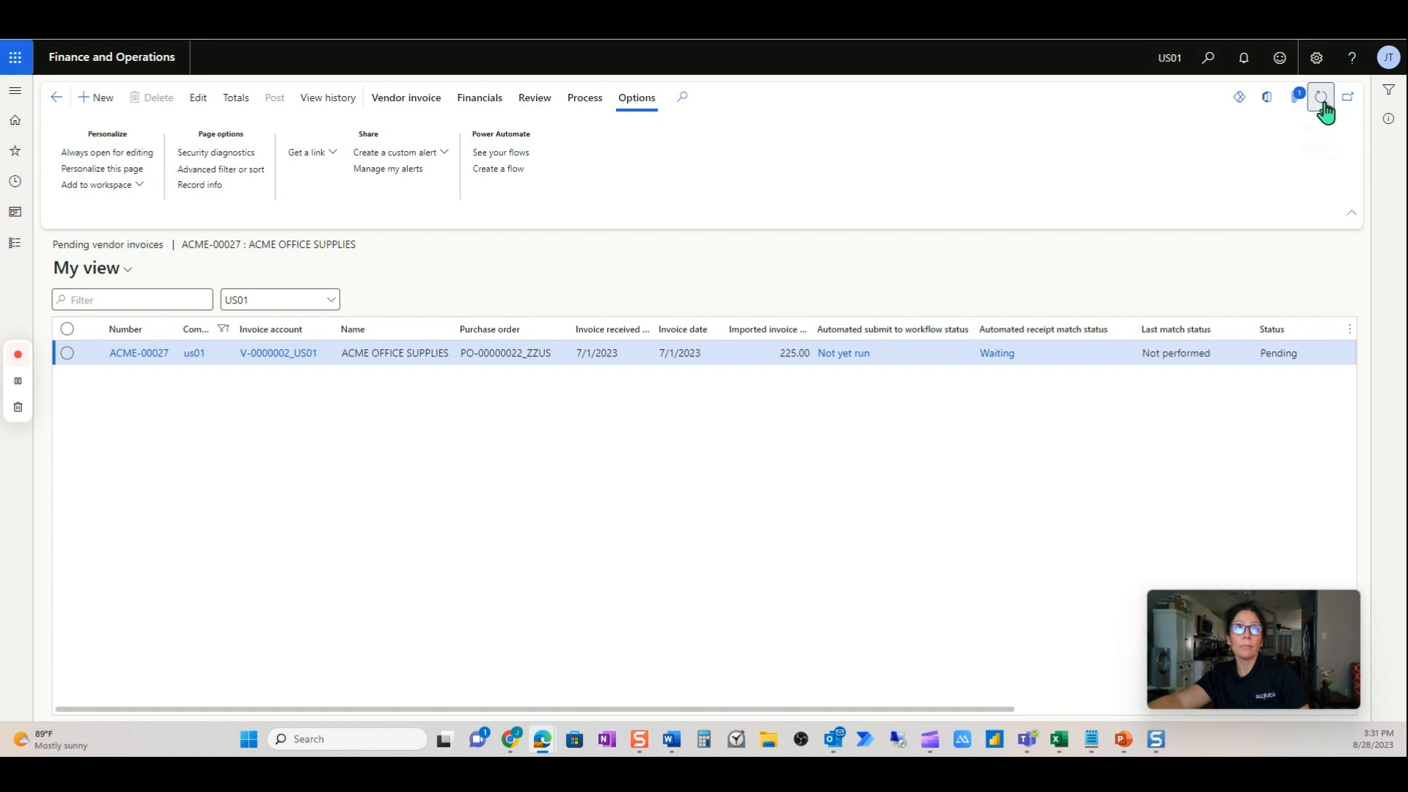
Step: Check ACME-00027's change history, then refresh until its automated receipt match reads Completed
left_click(1321, 96)
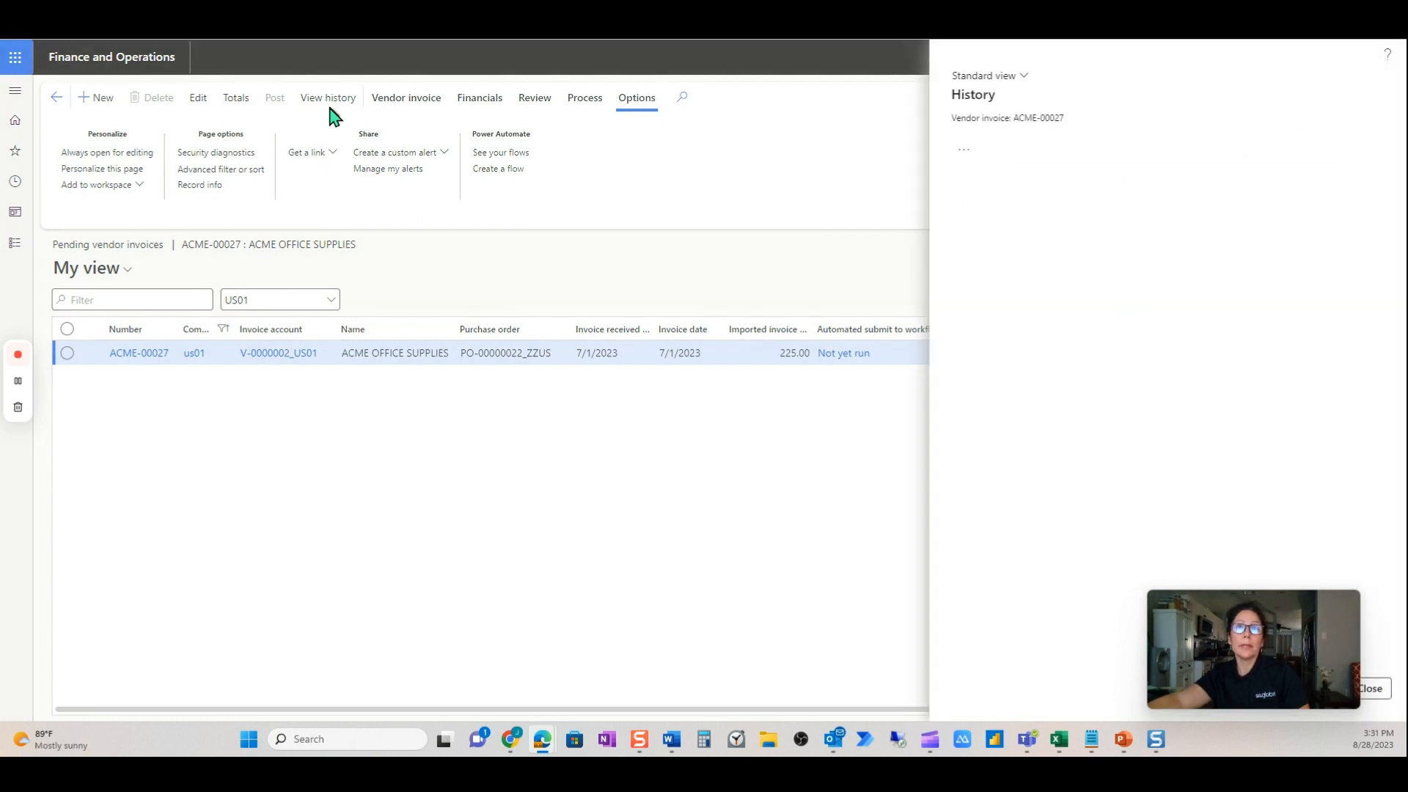
left_click(986, 150)
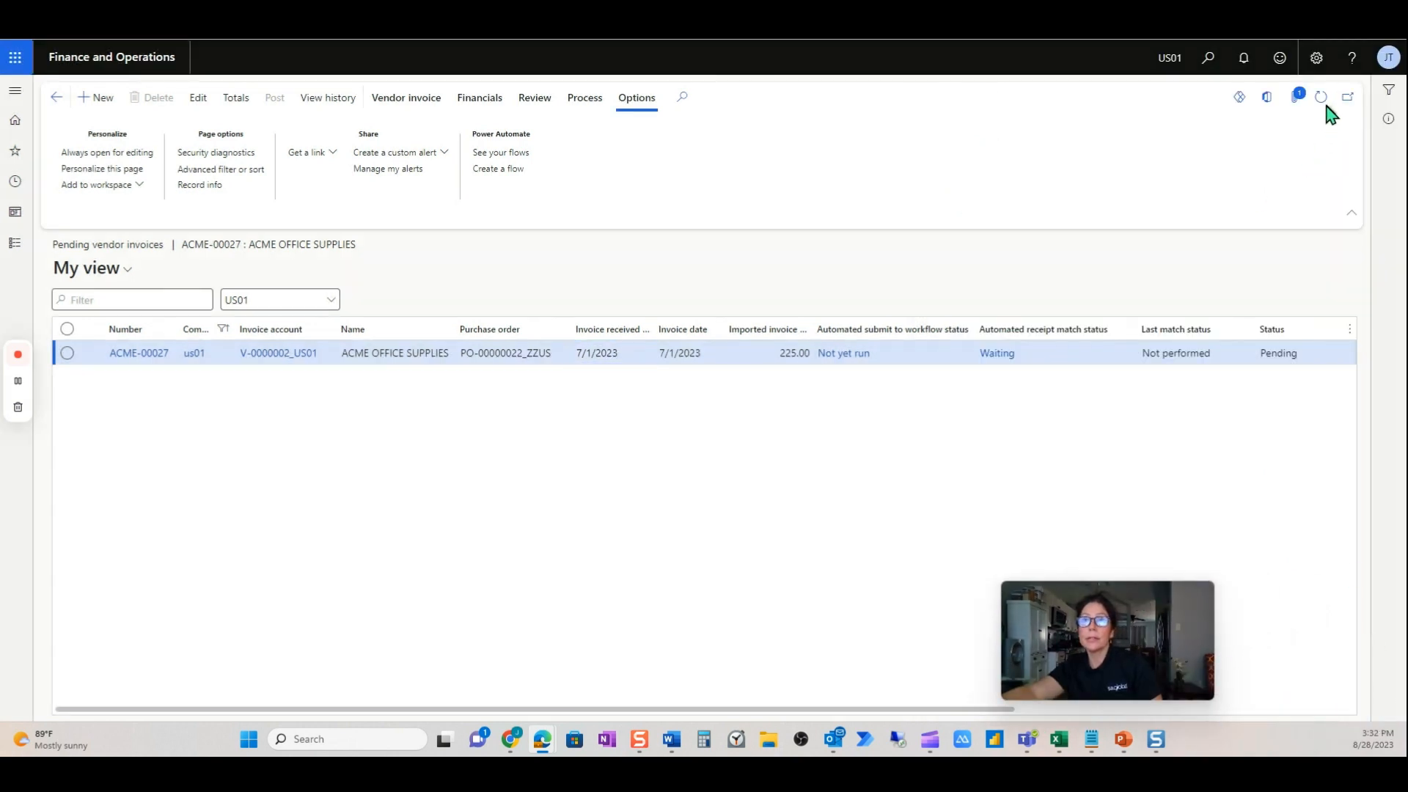
left_click(1320, 96)
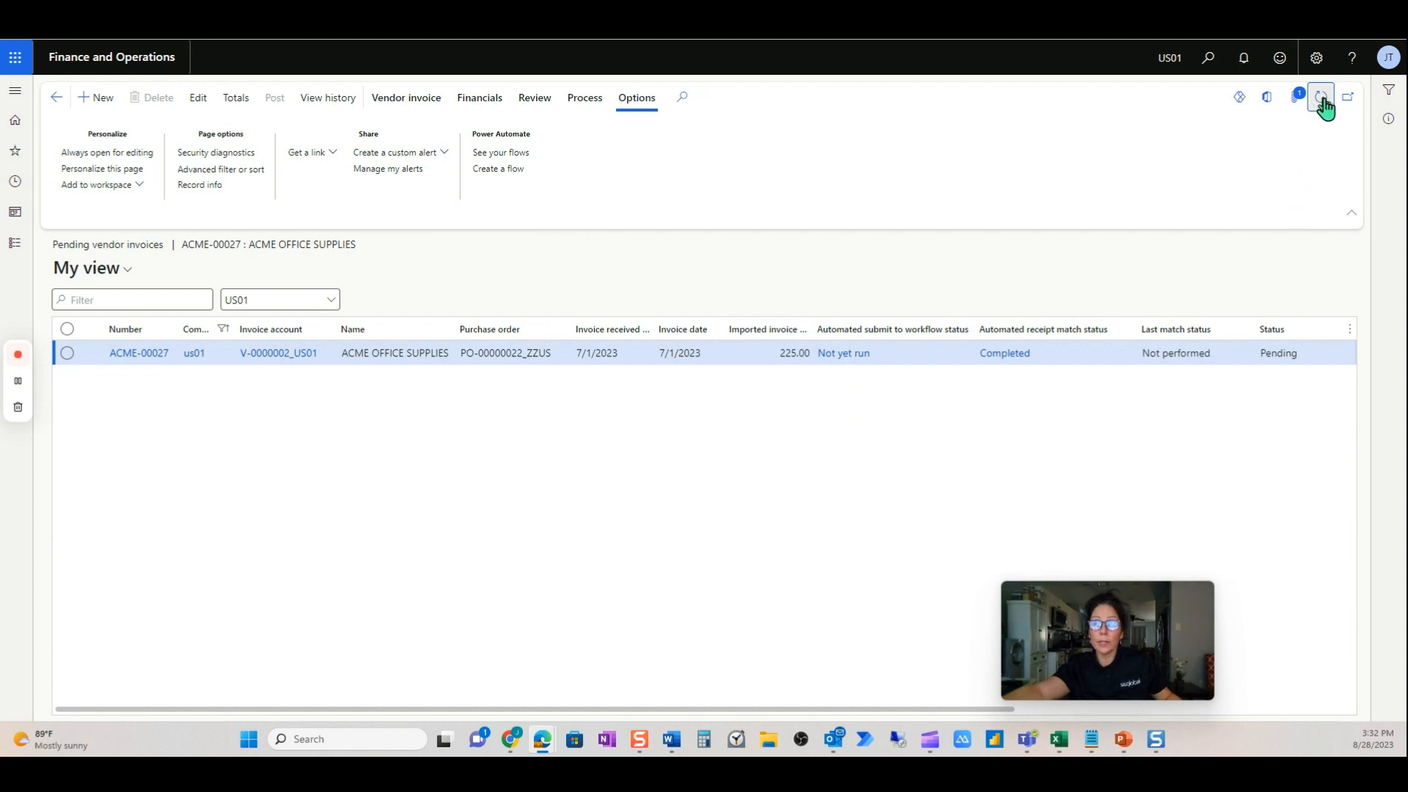
Step: Refresh the Pending vendor invoices list to check whether ACME-00027's last match status has passed
left_click(1320, 96)
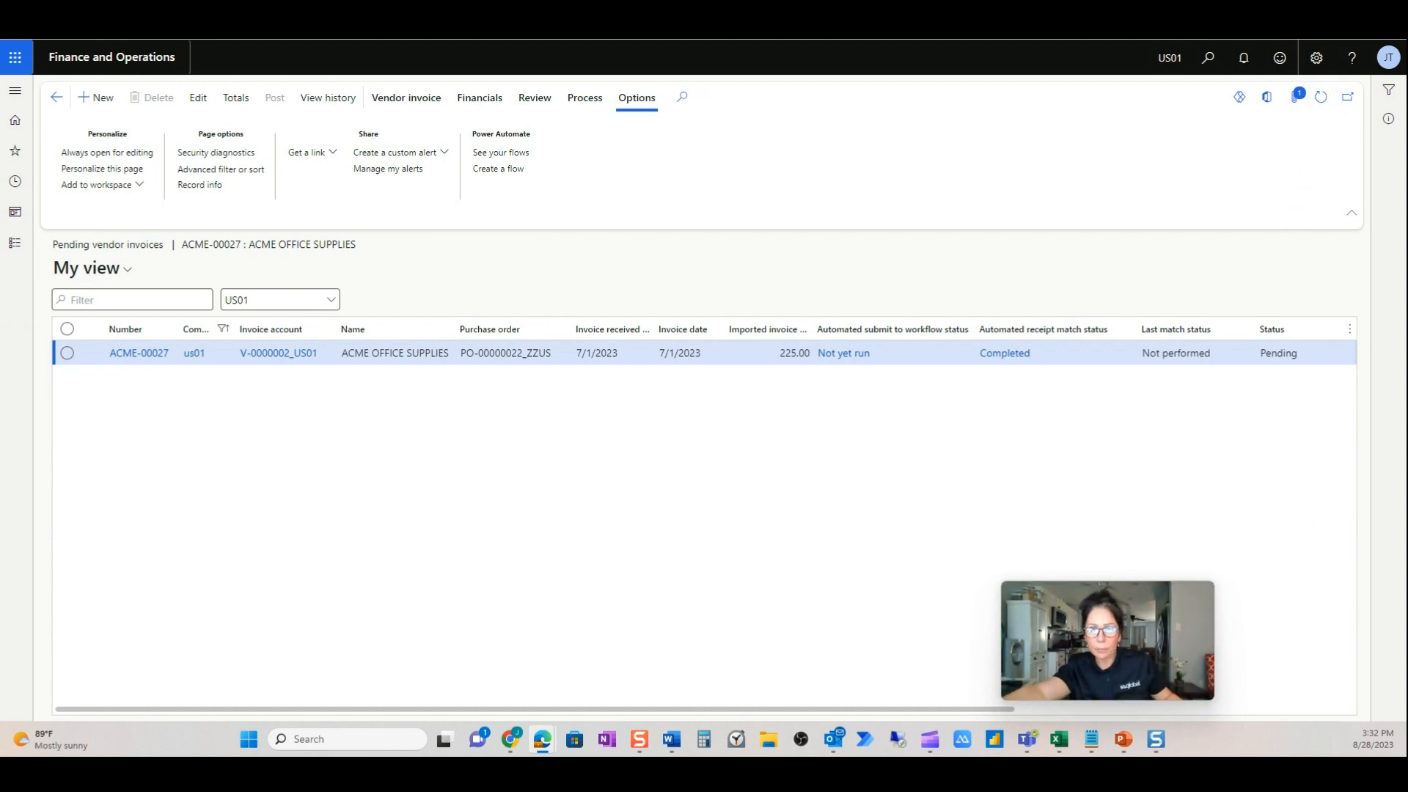
mouse_move(737, 732)
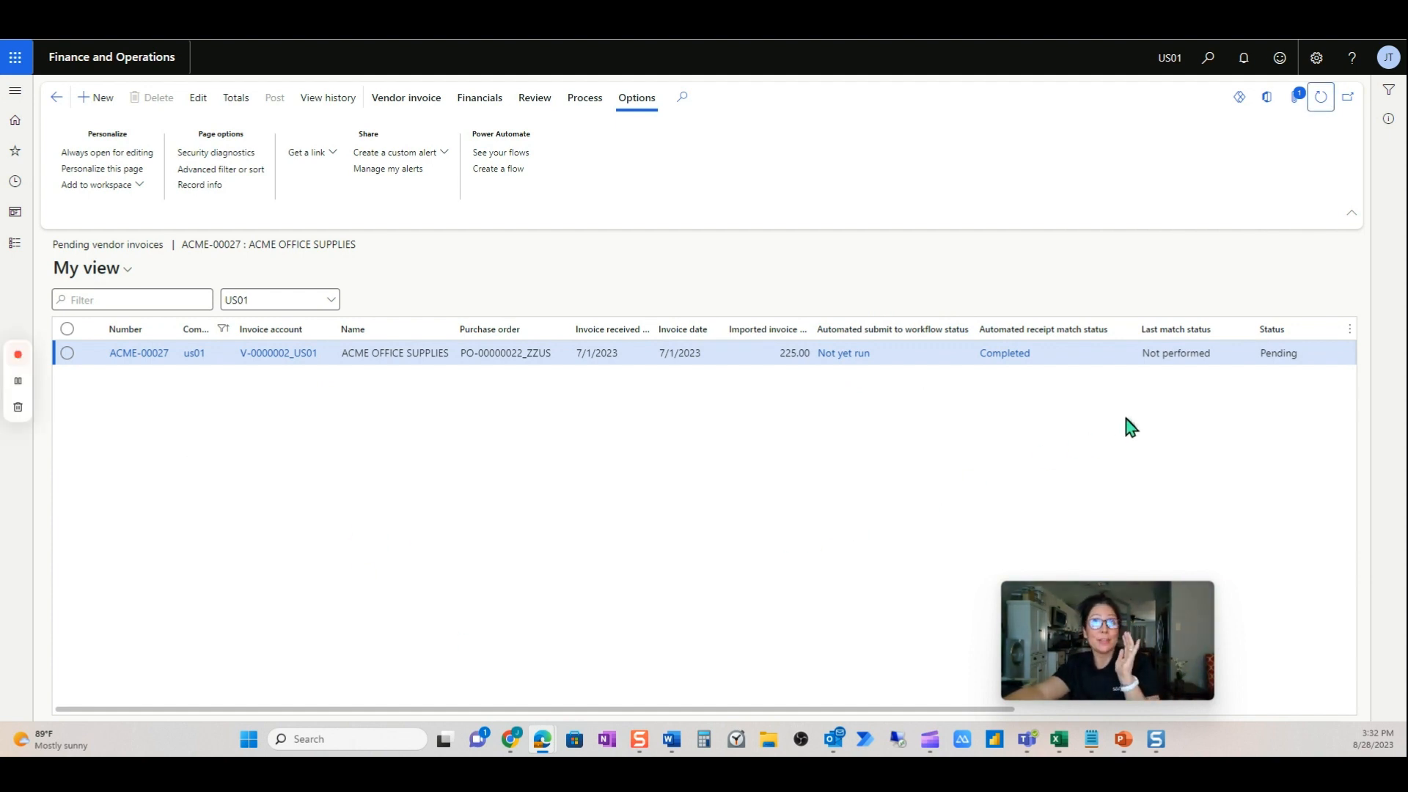
mouse_move(1210, 353)
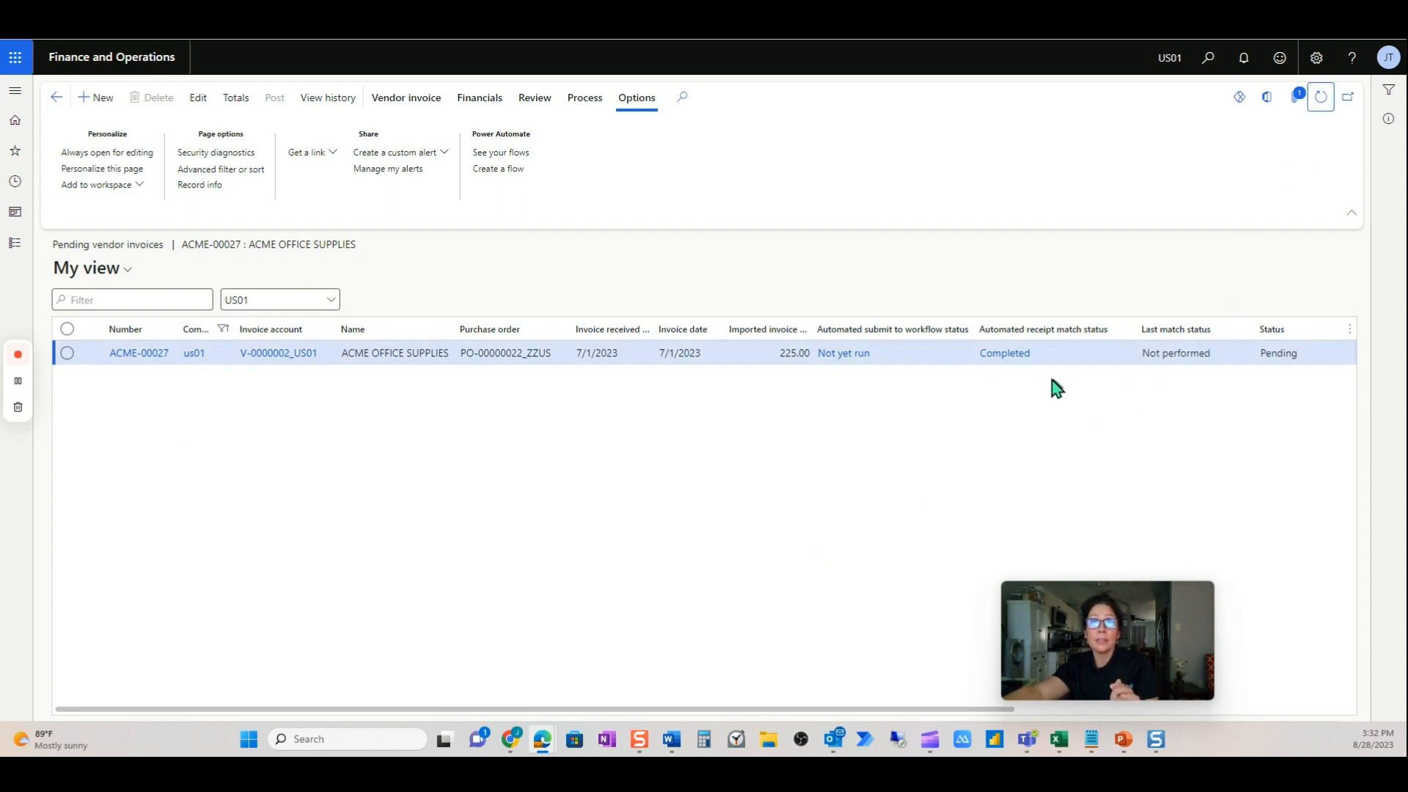
mouse_move(1241, 224)
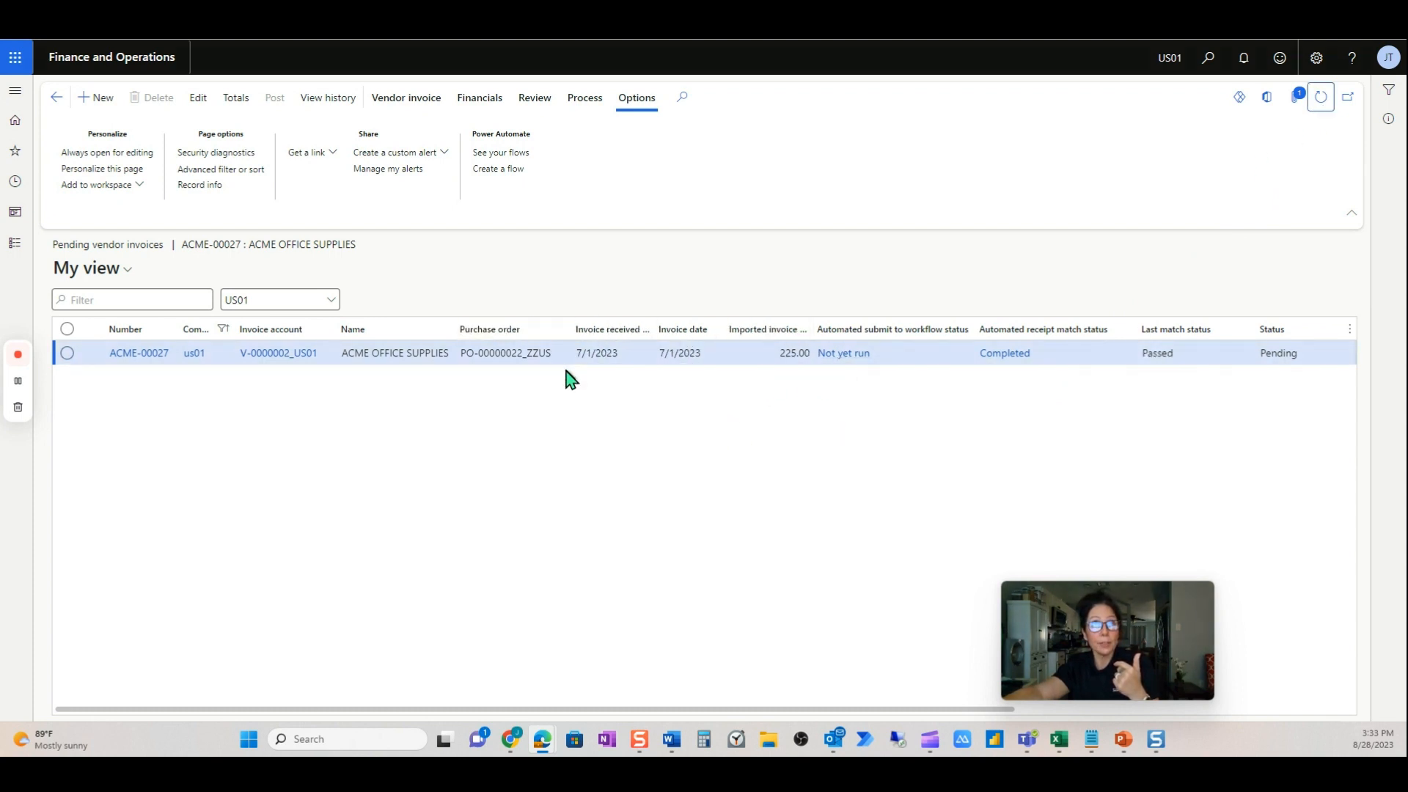
mouse_move(978, 403)
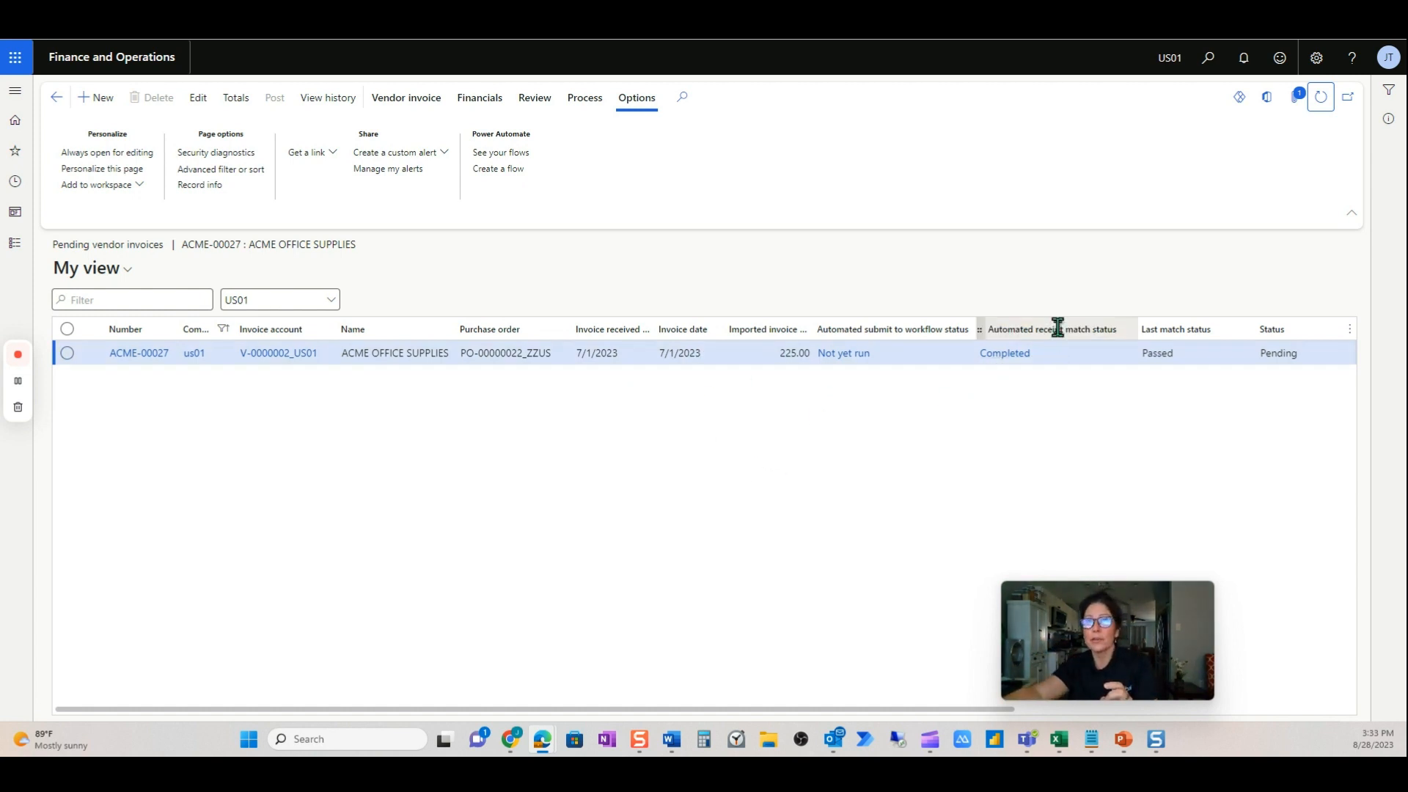
right_click(1058, 328)
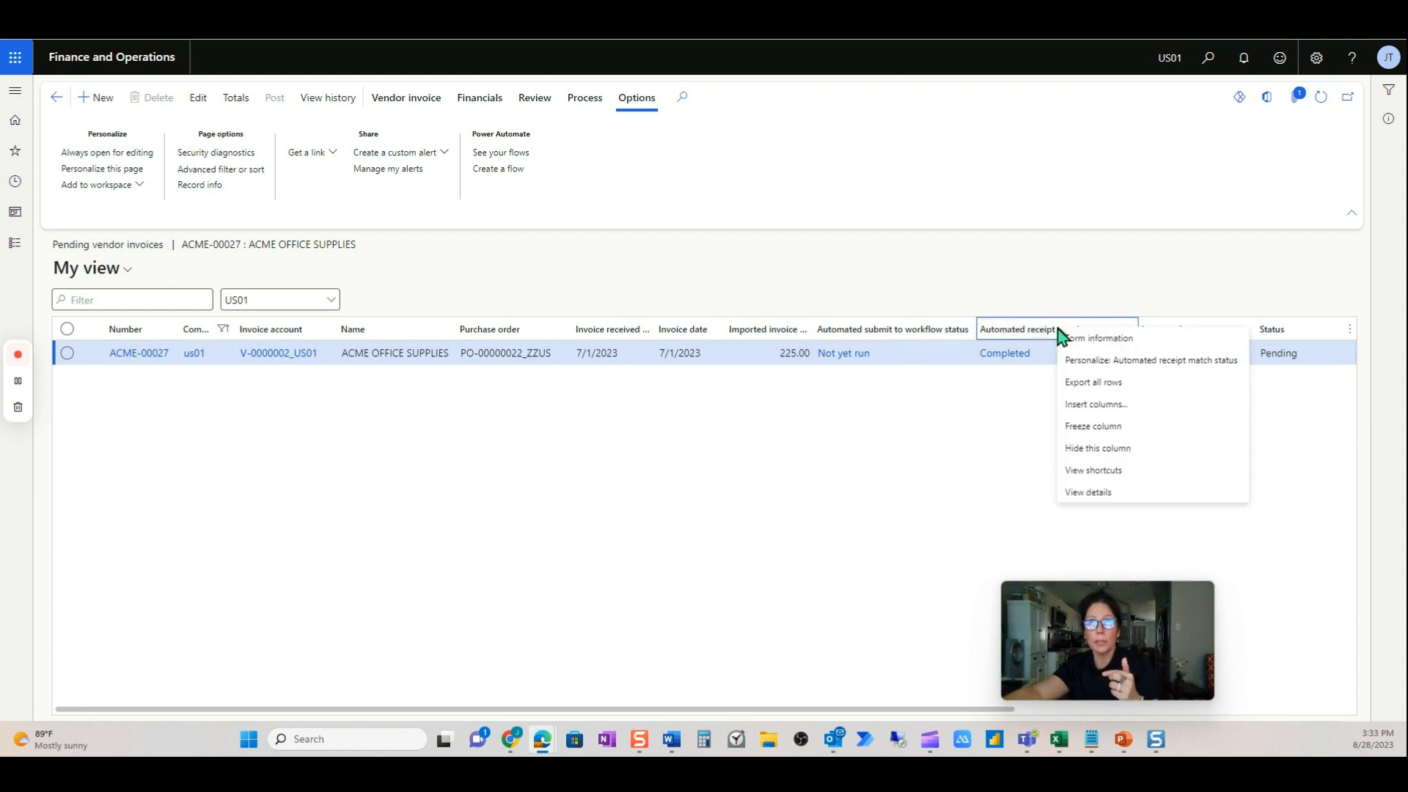
mouse_move(1111, 411)
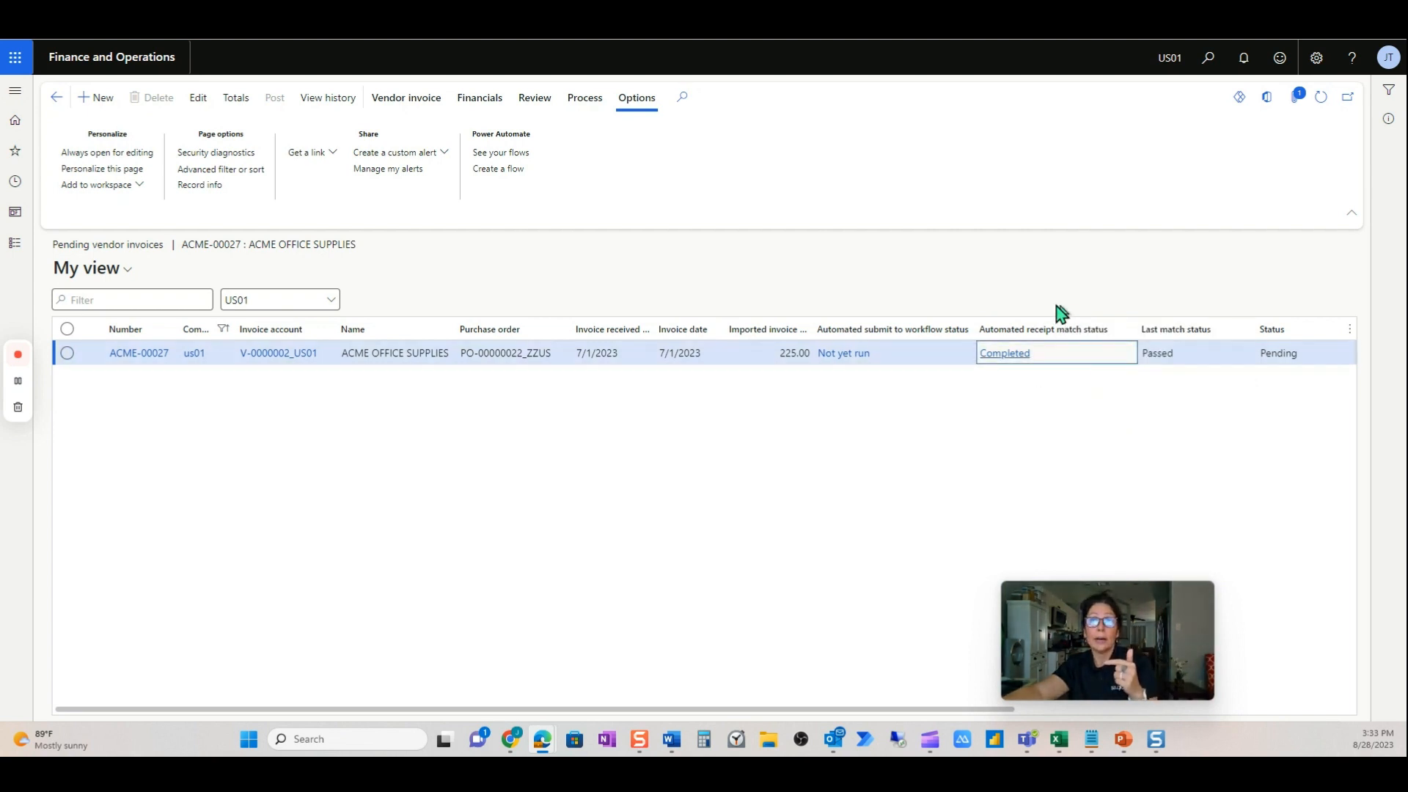
mouse_move(1050, 328)
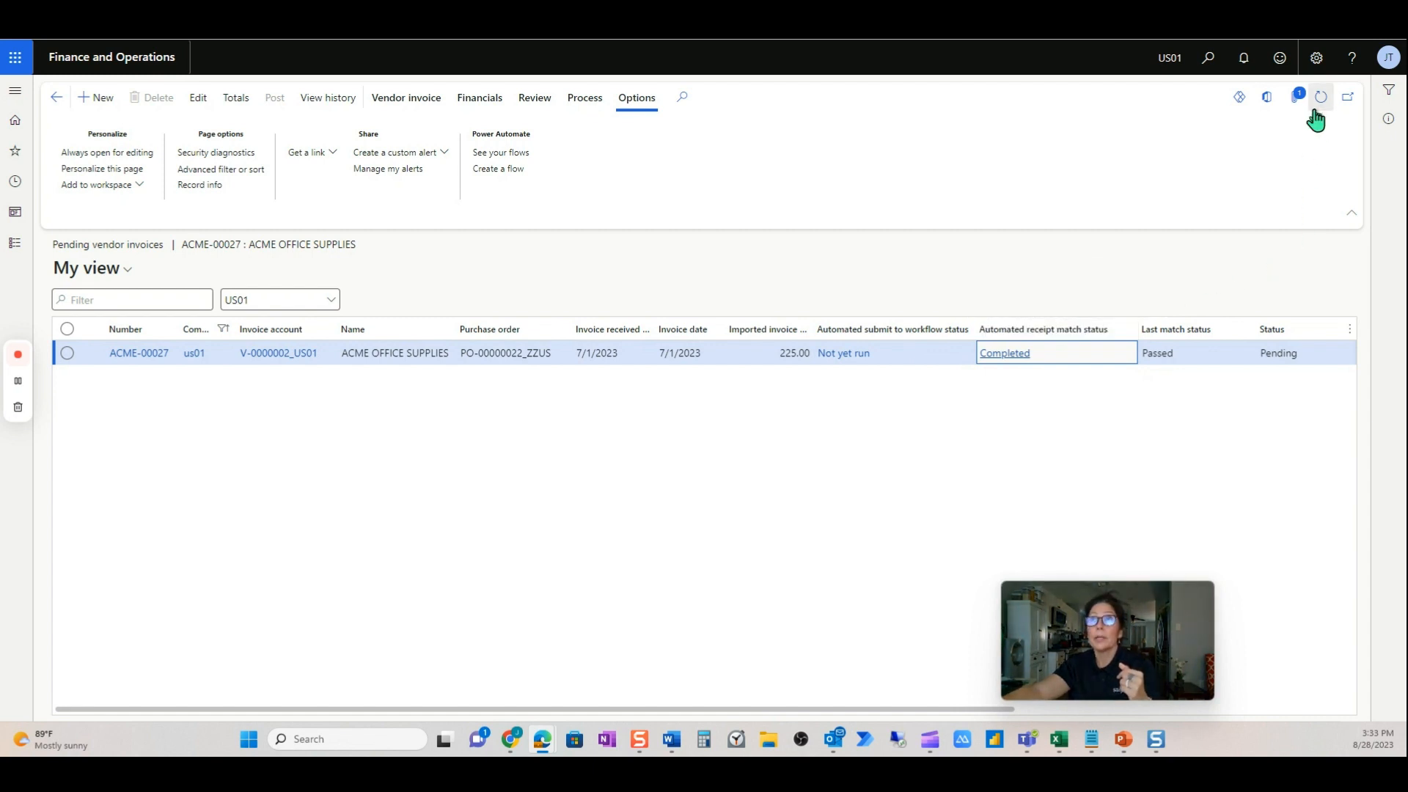
left_click(1320, 97)
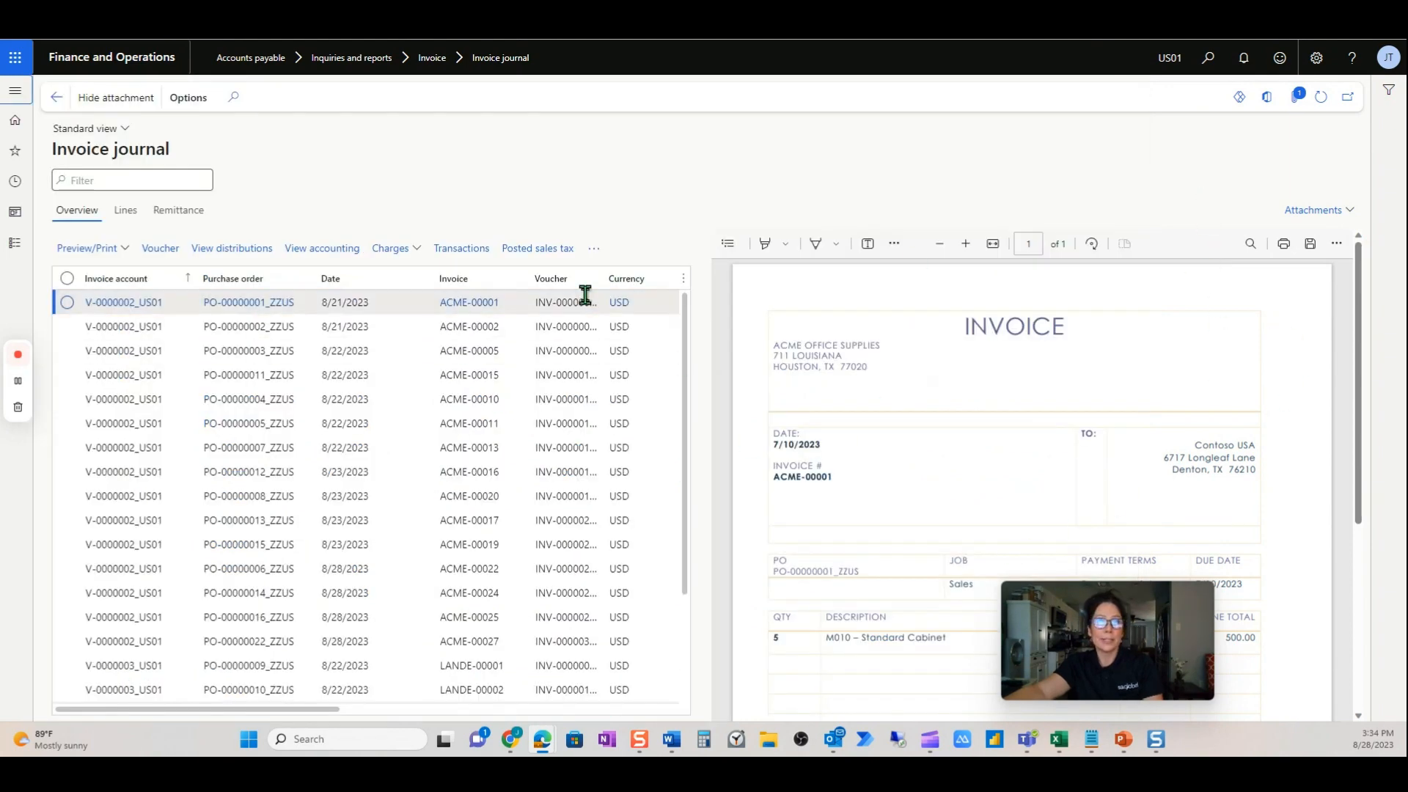
Step: Select ACME-00027 in the Invoice journal, preview its attached image and three item lines, then return to Overview
left_click(469, 641)
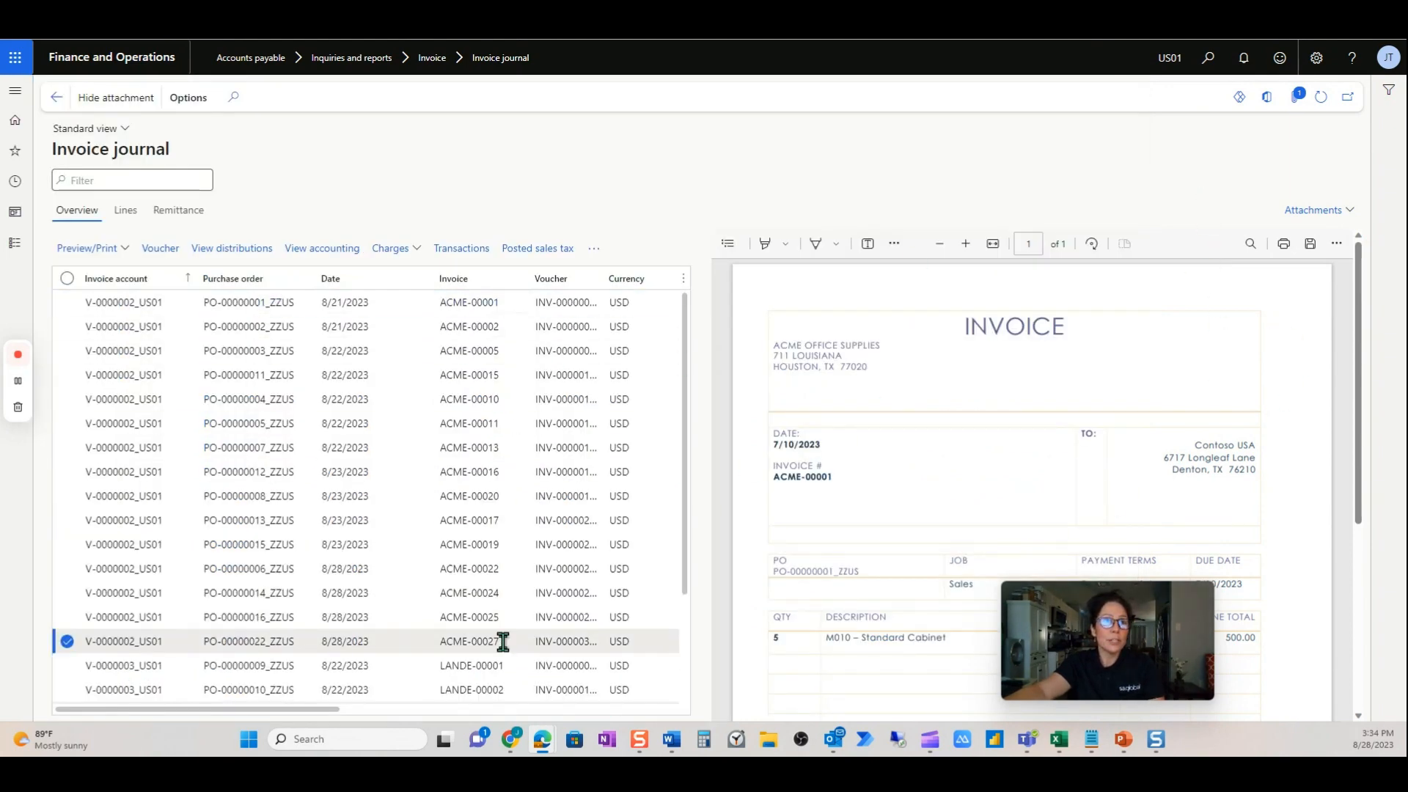
left_click(467, 641)
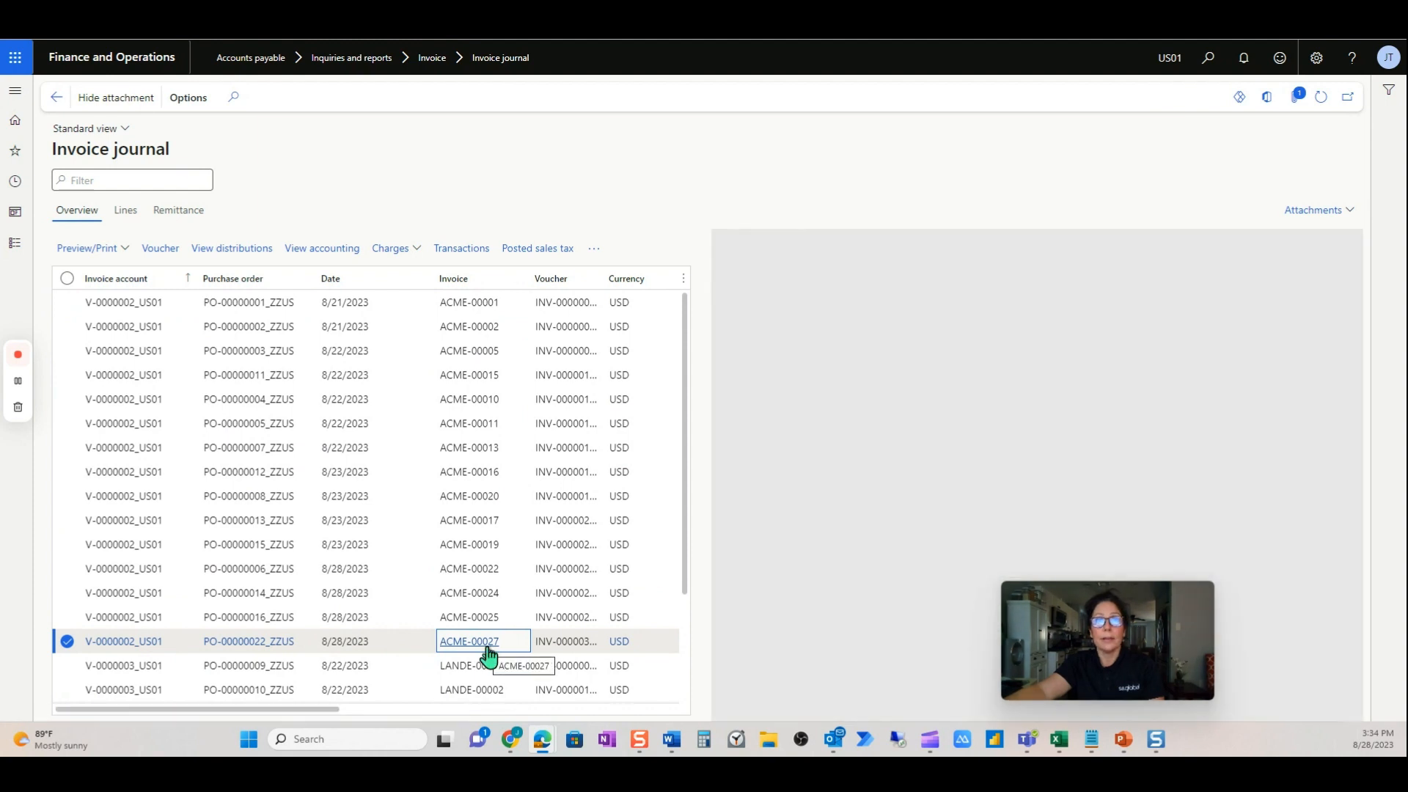
left_click(468, 641)
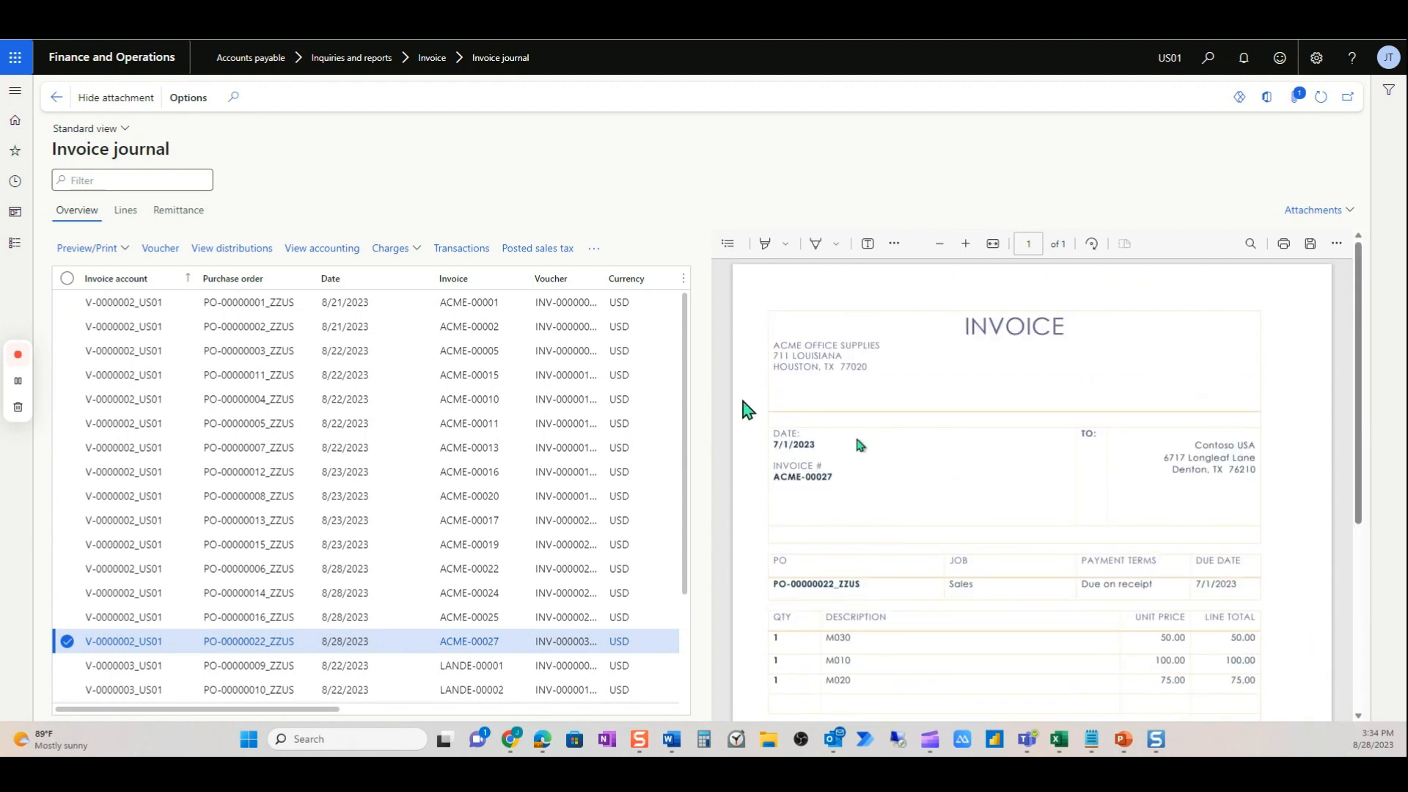
left_click(124, 210)
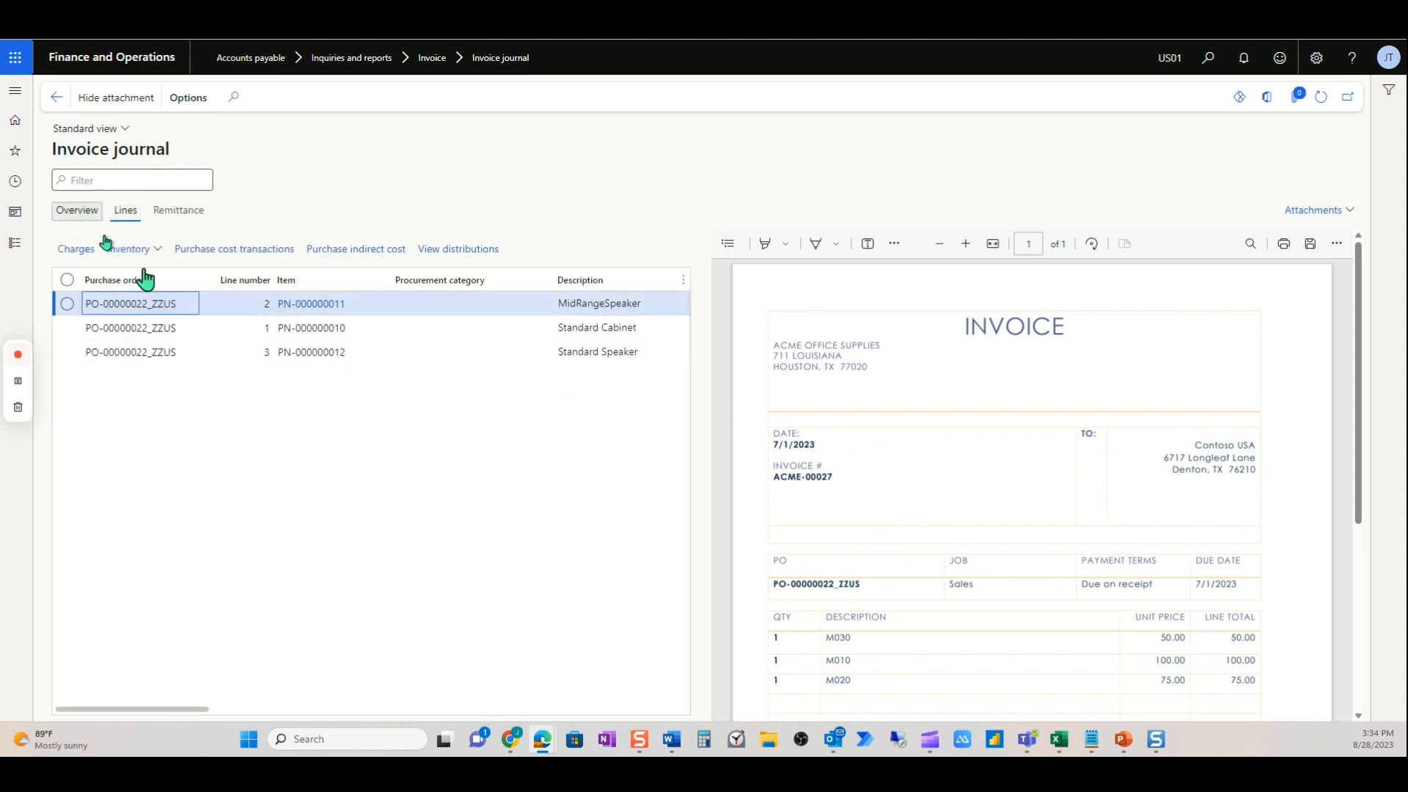
left_click(76, 210)
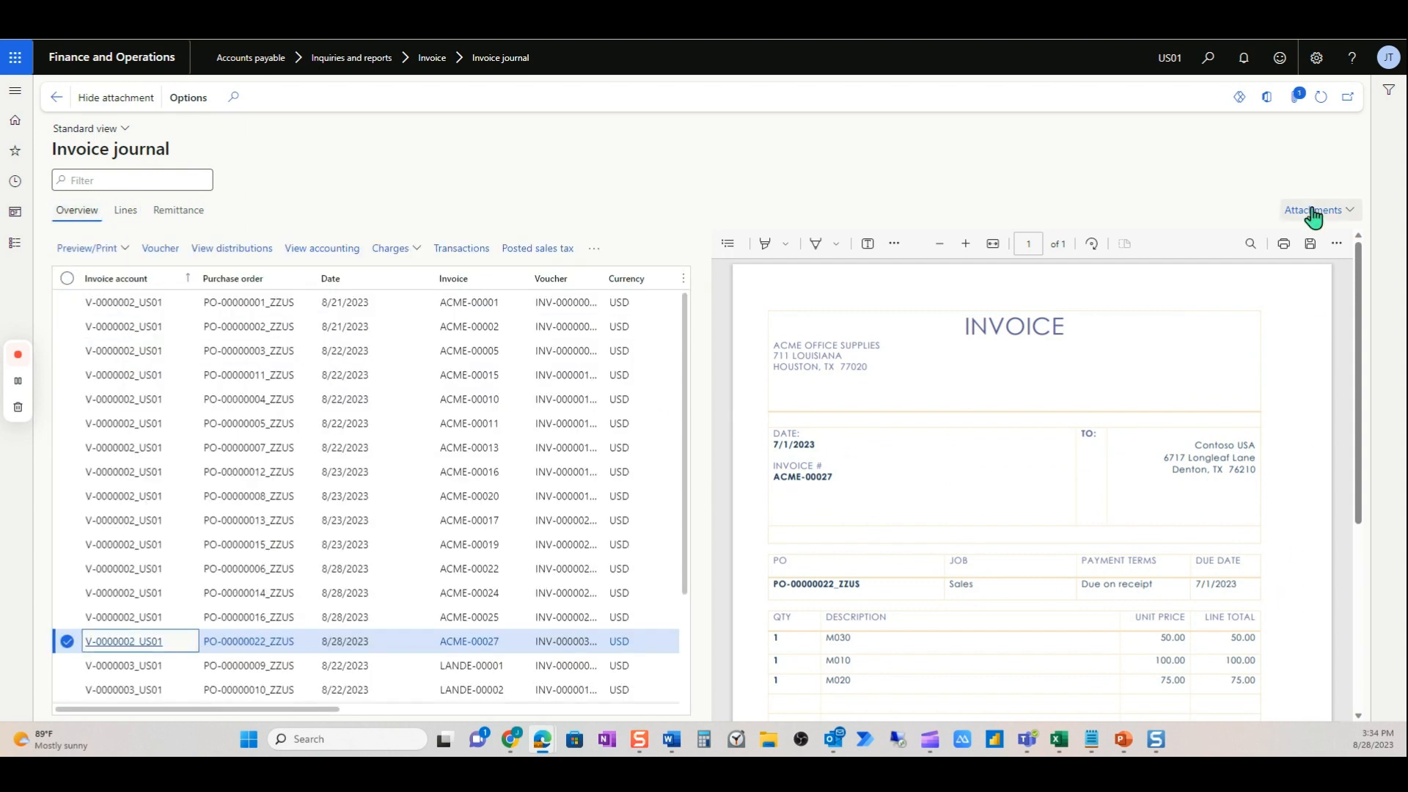
mouse_move(1296, 97)
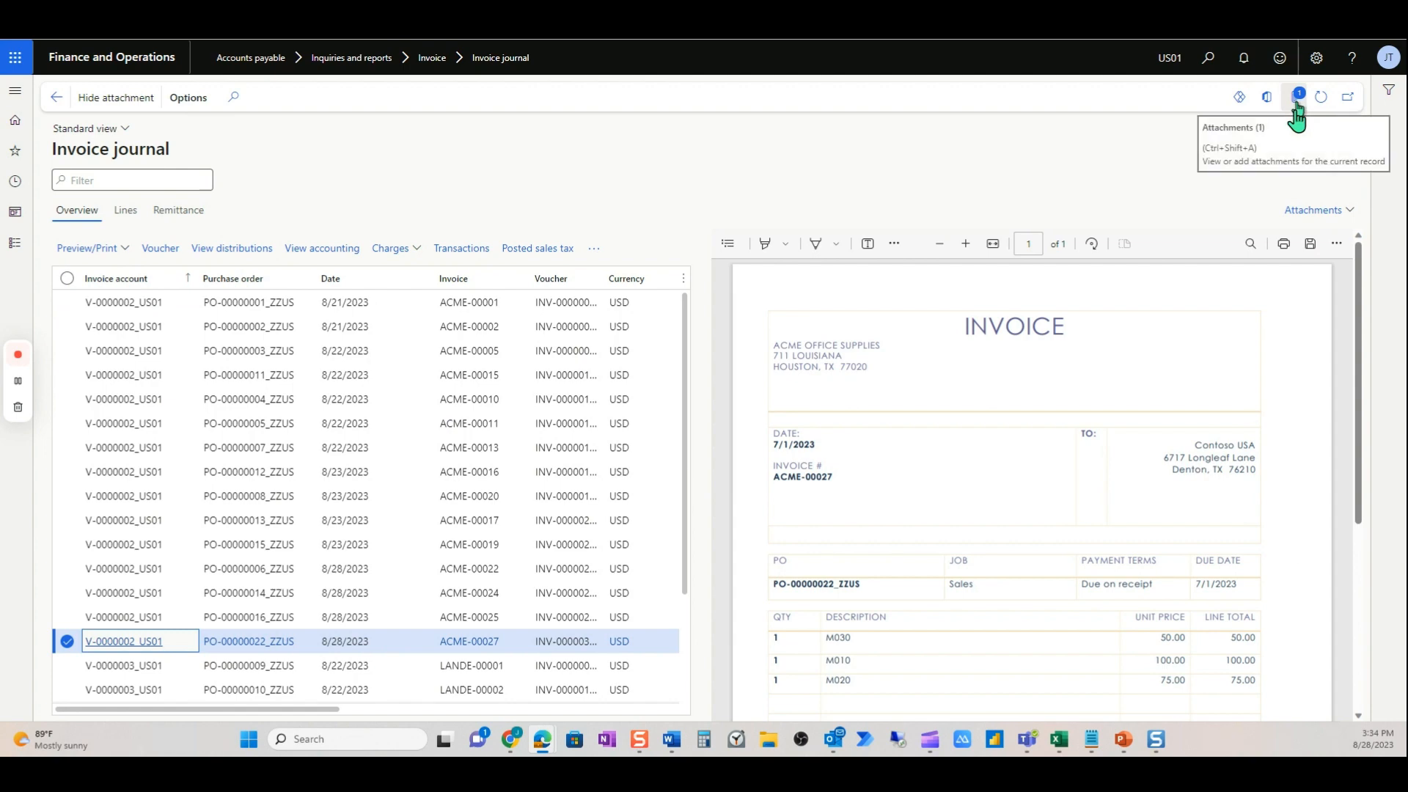